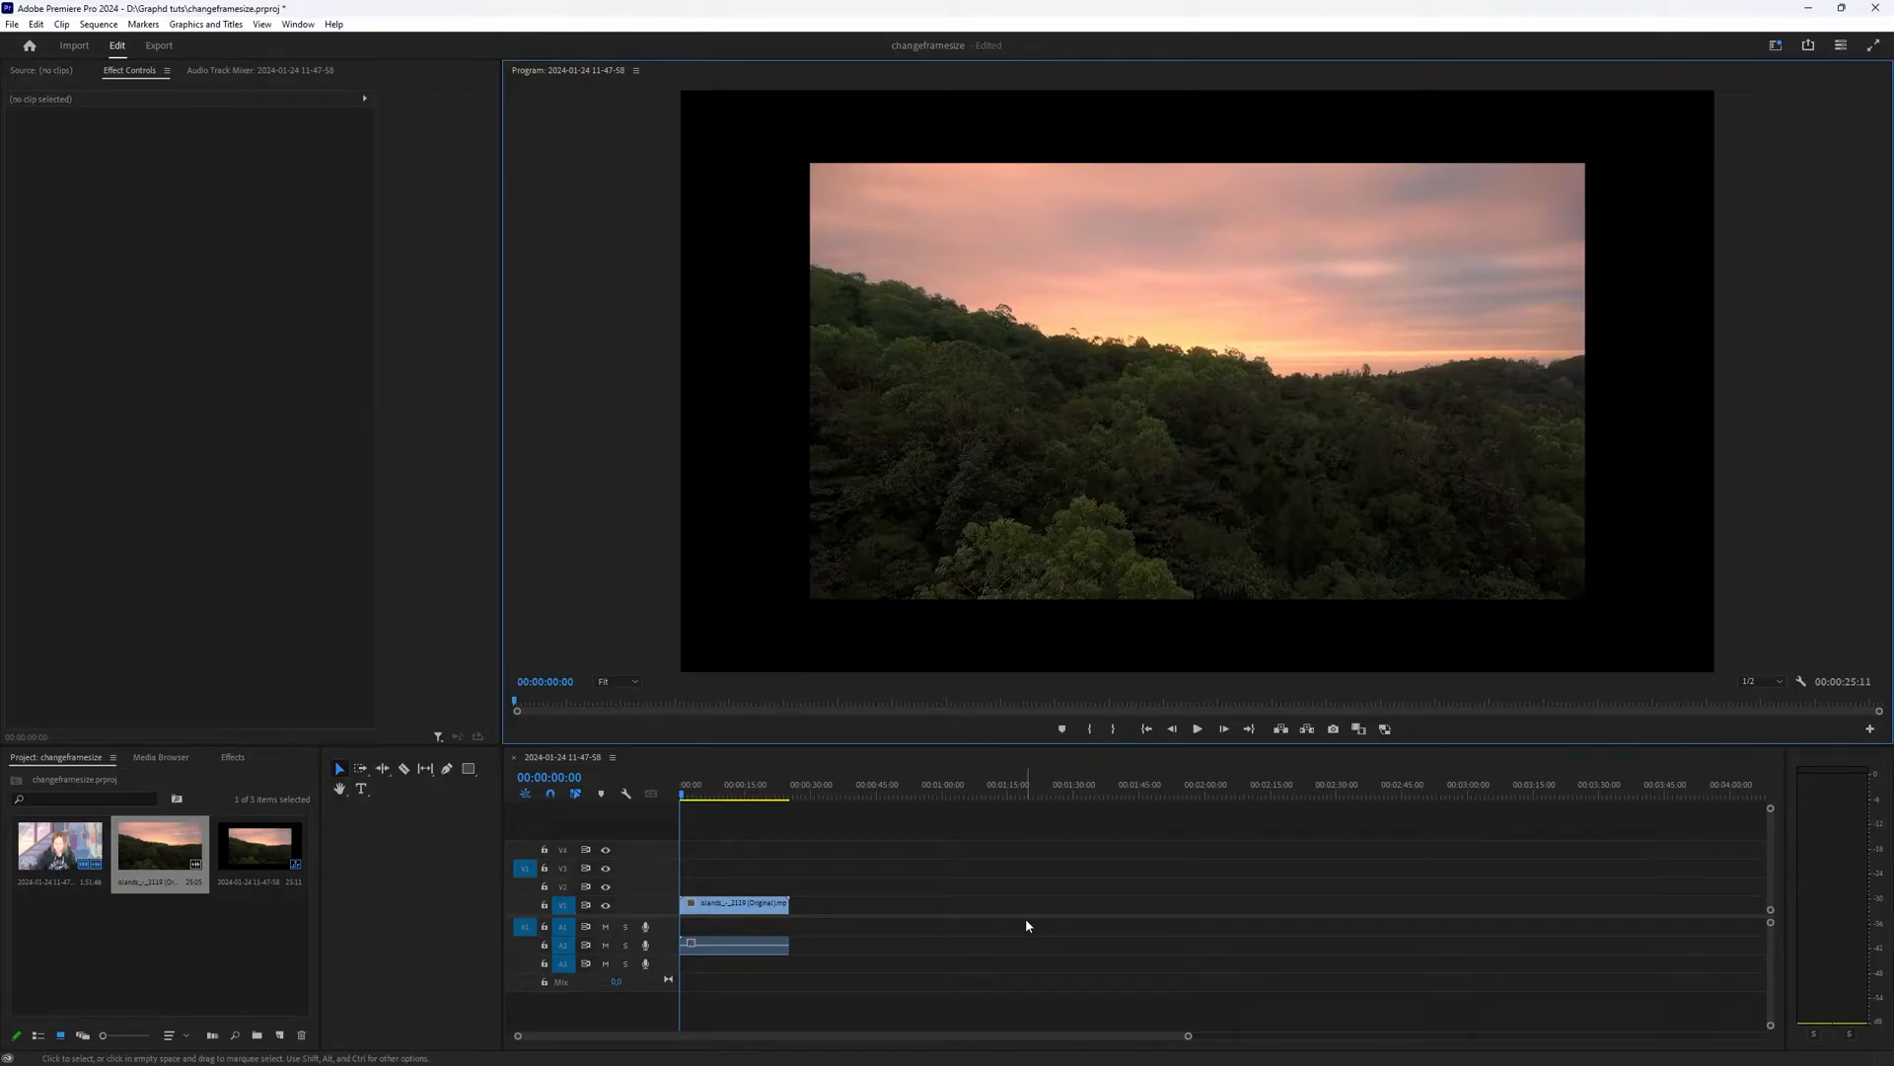
Select the sunset forest clip and show its Motion and Scale properties in Effect Controls
click(734, 903)
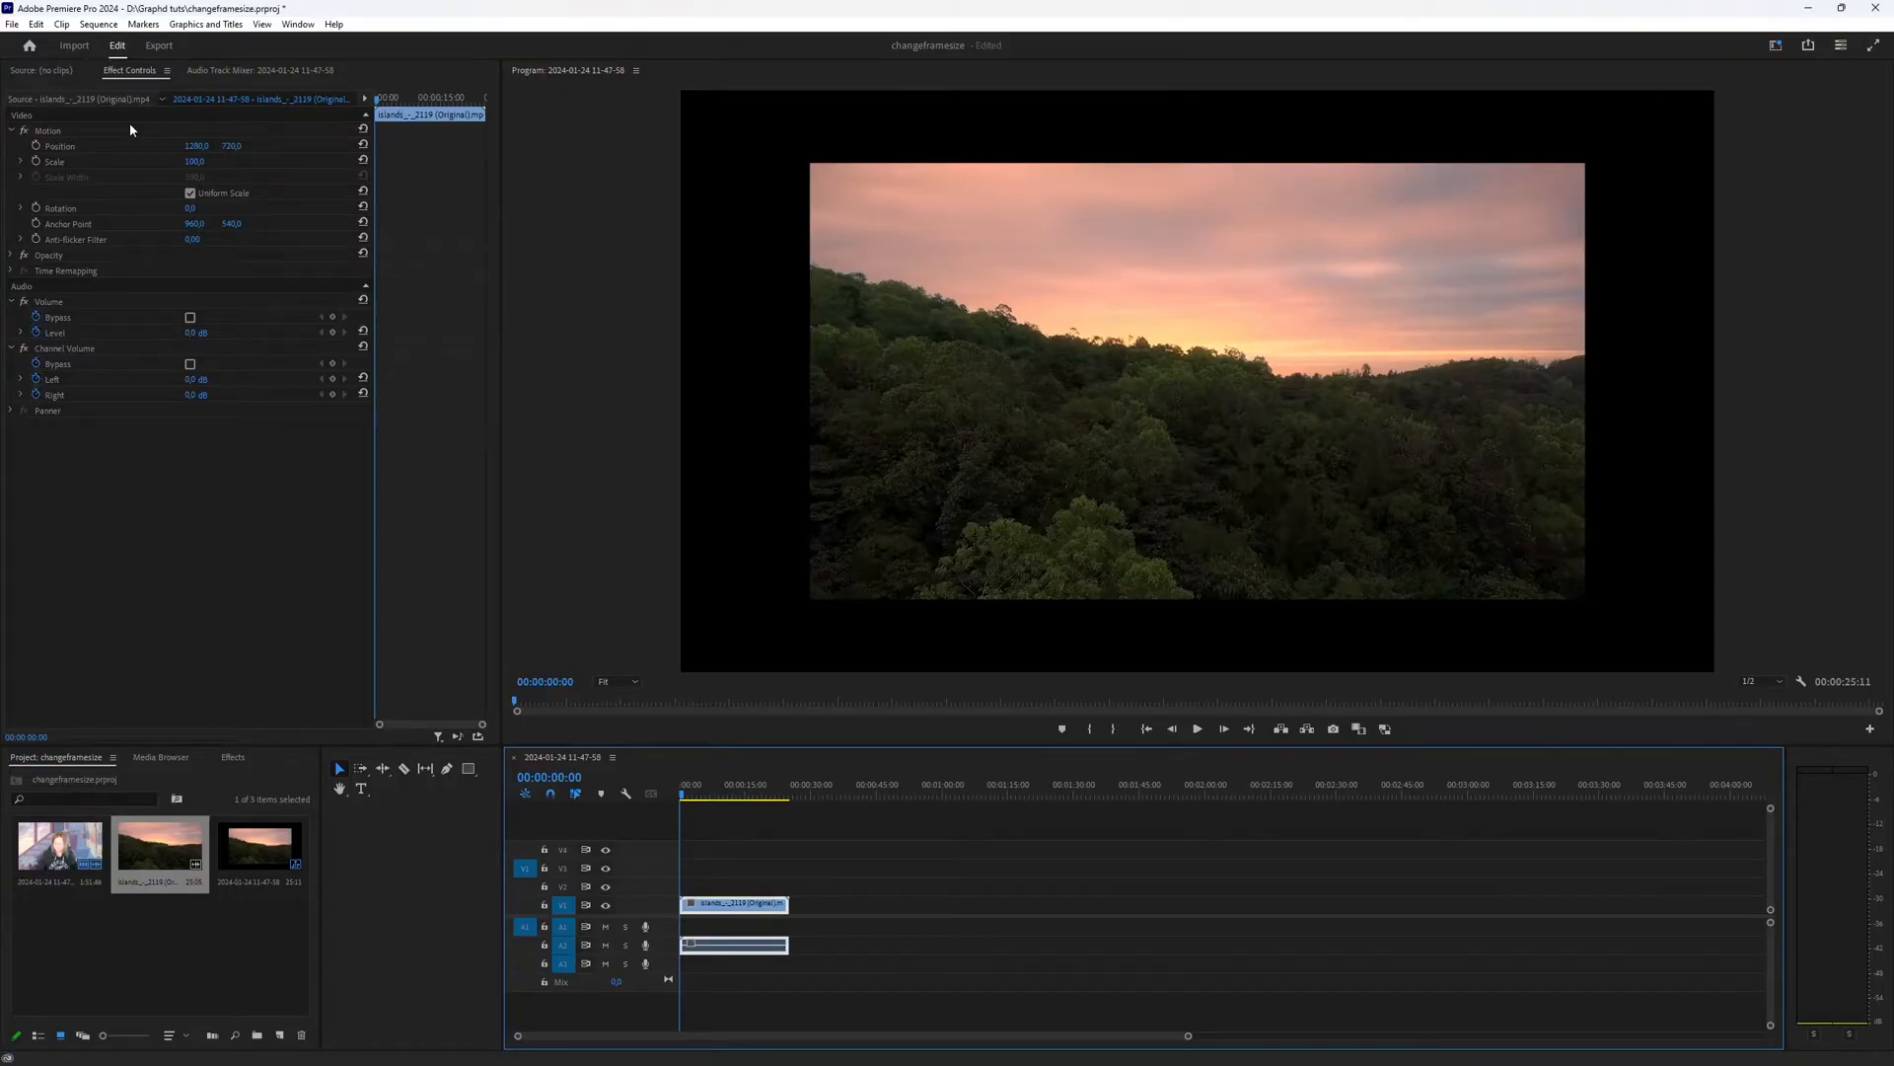
mouse_move(294, 29)
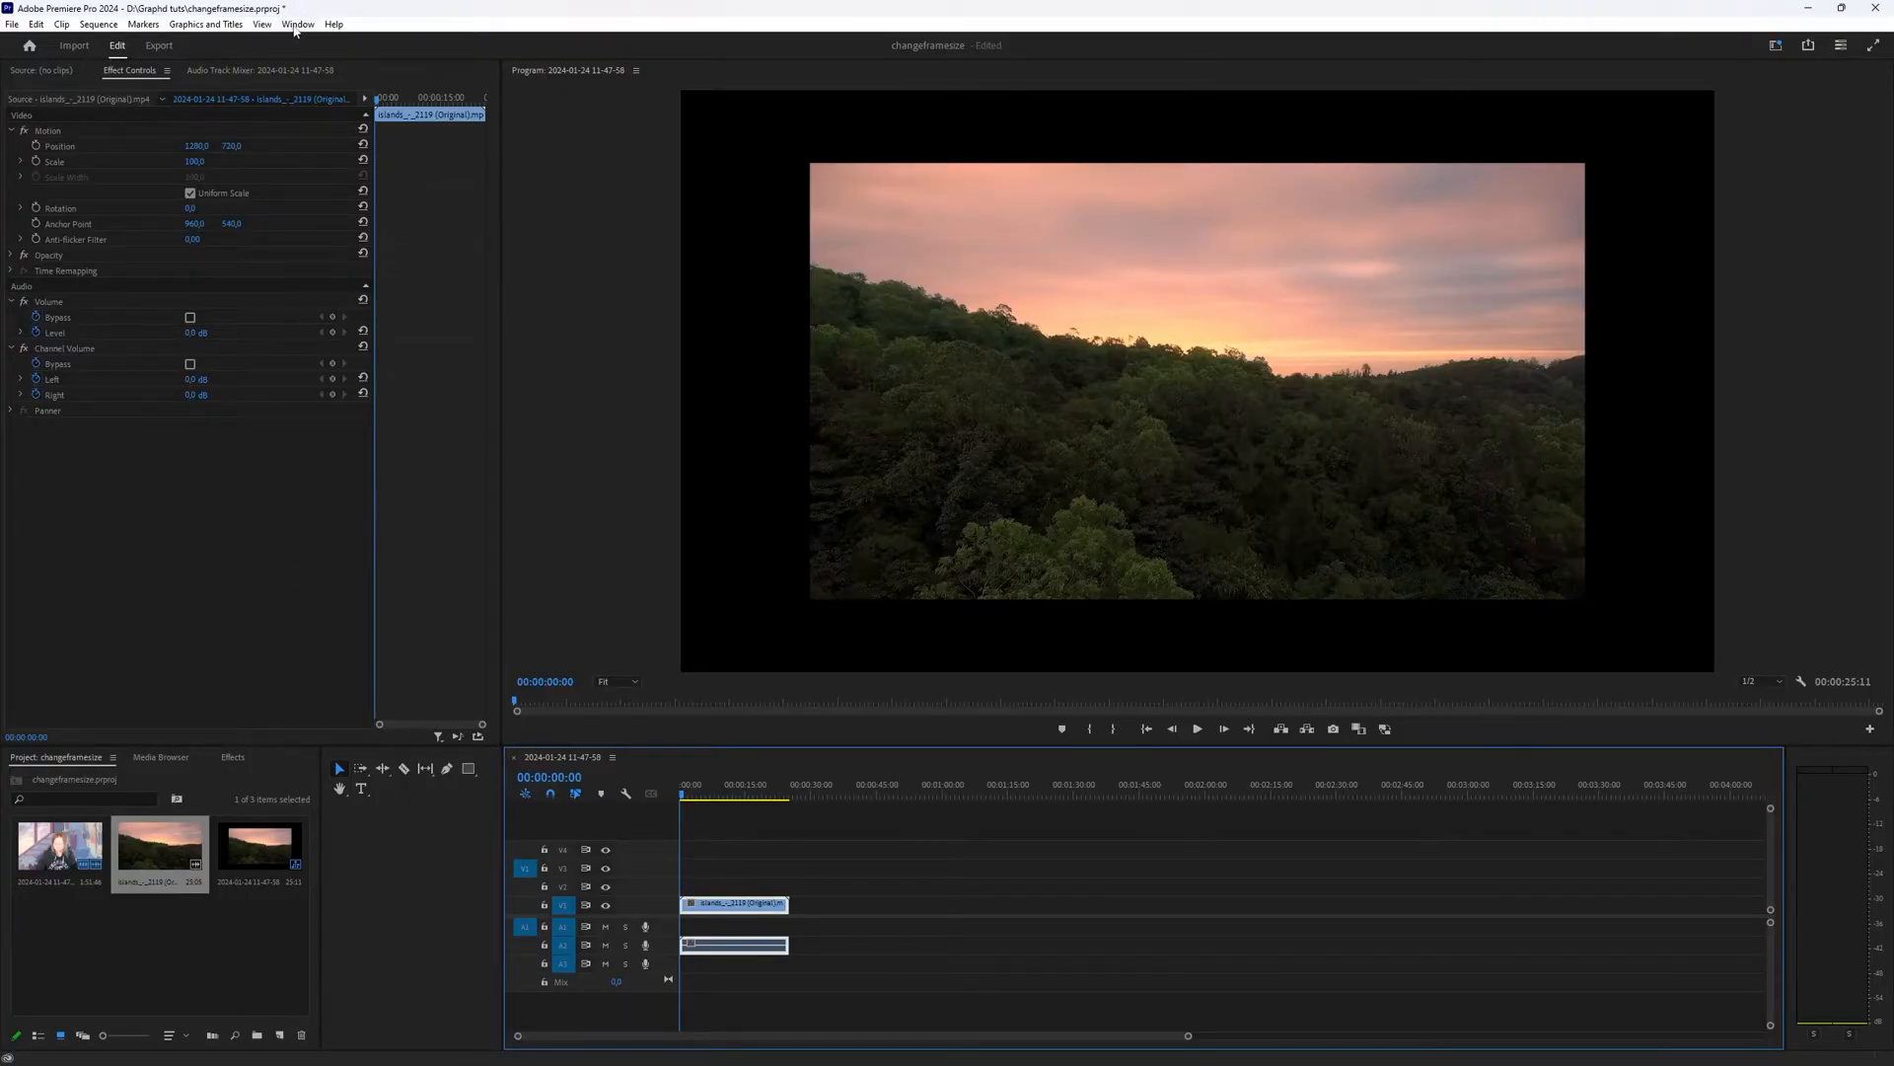
click(297, 22)
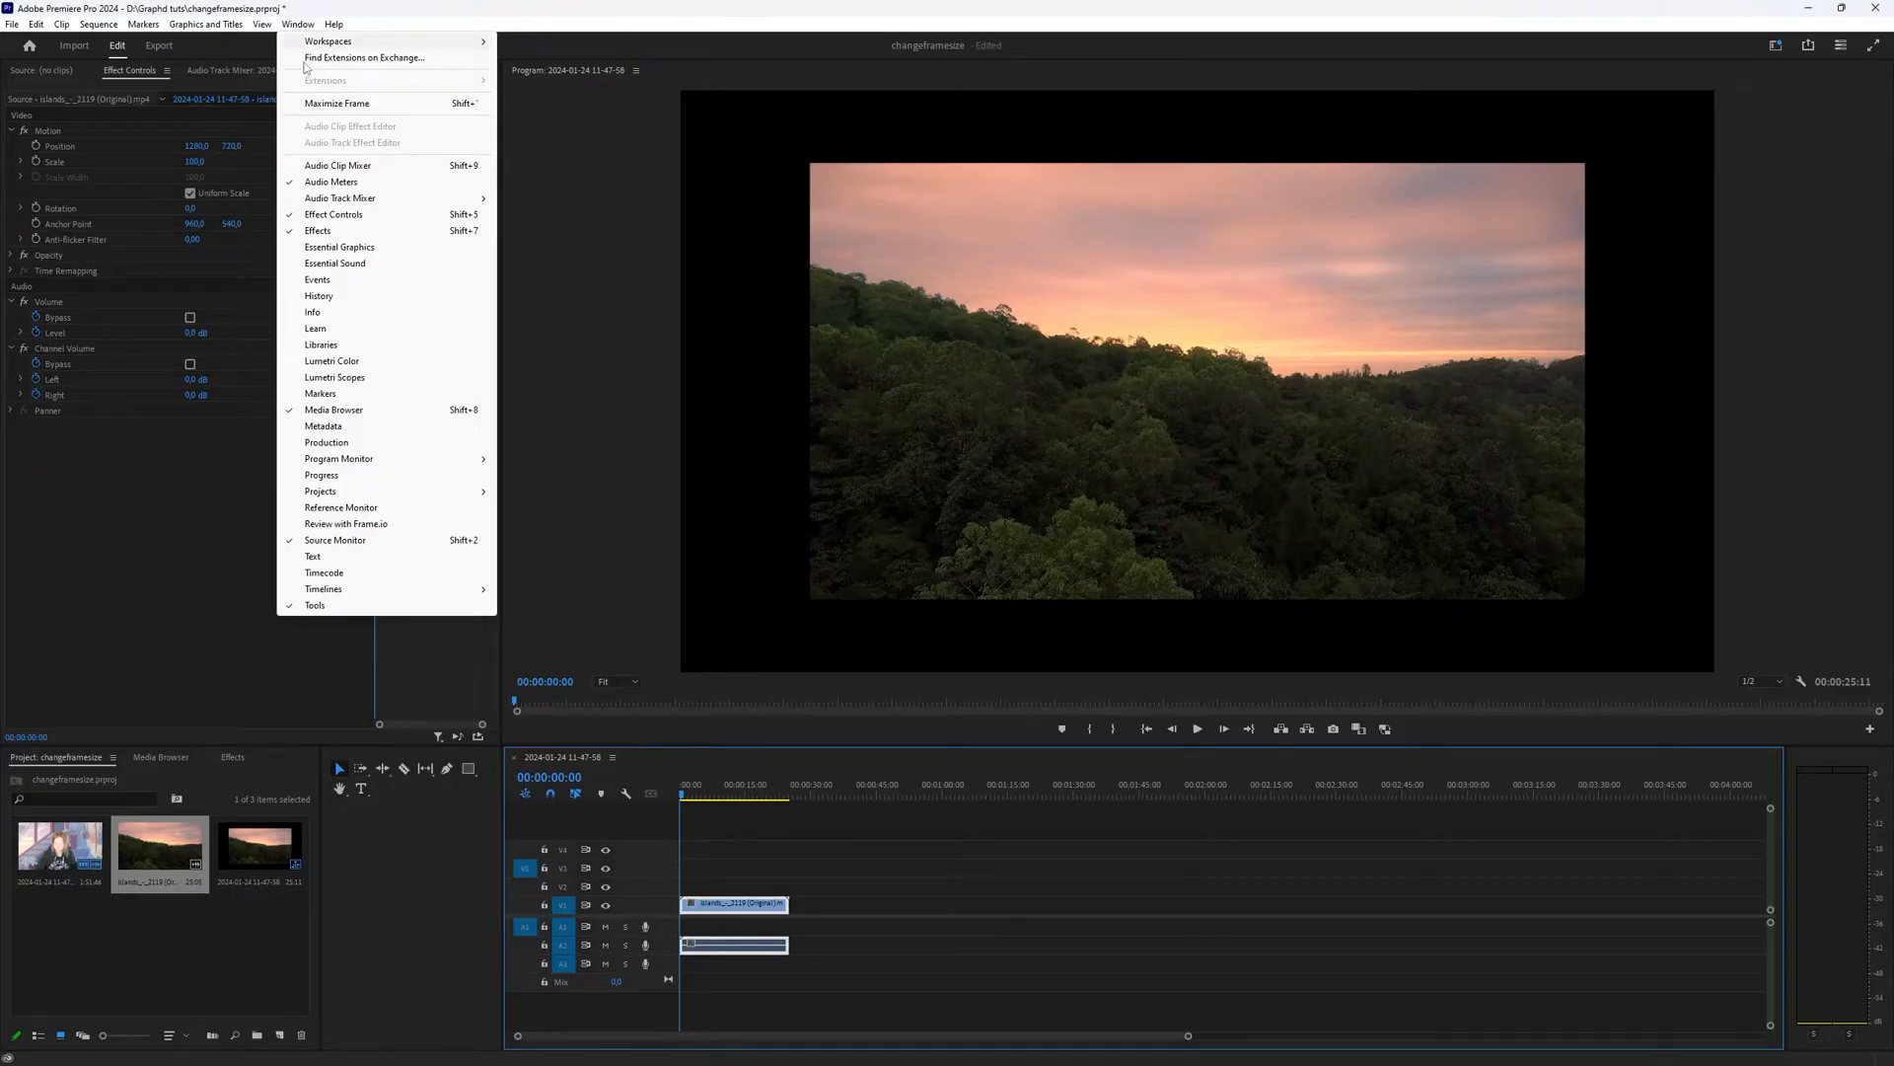
key(shift+5)
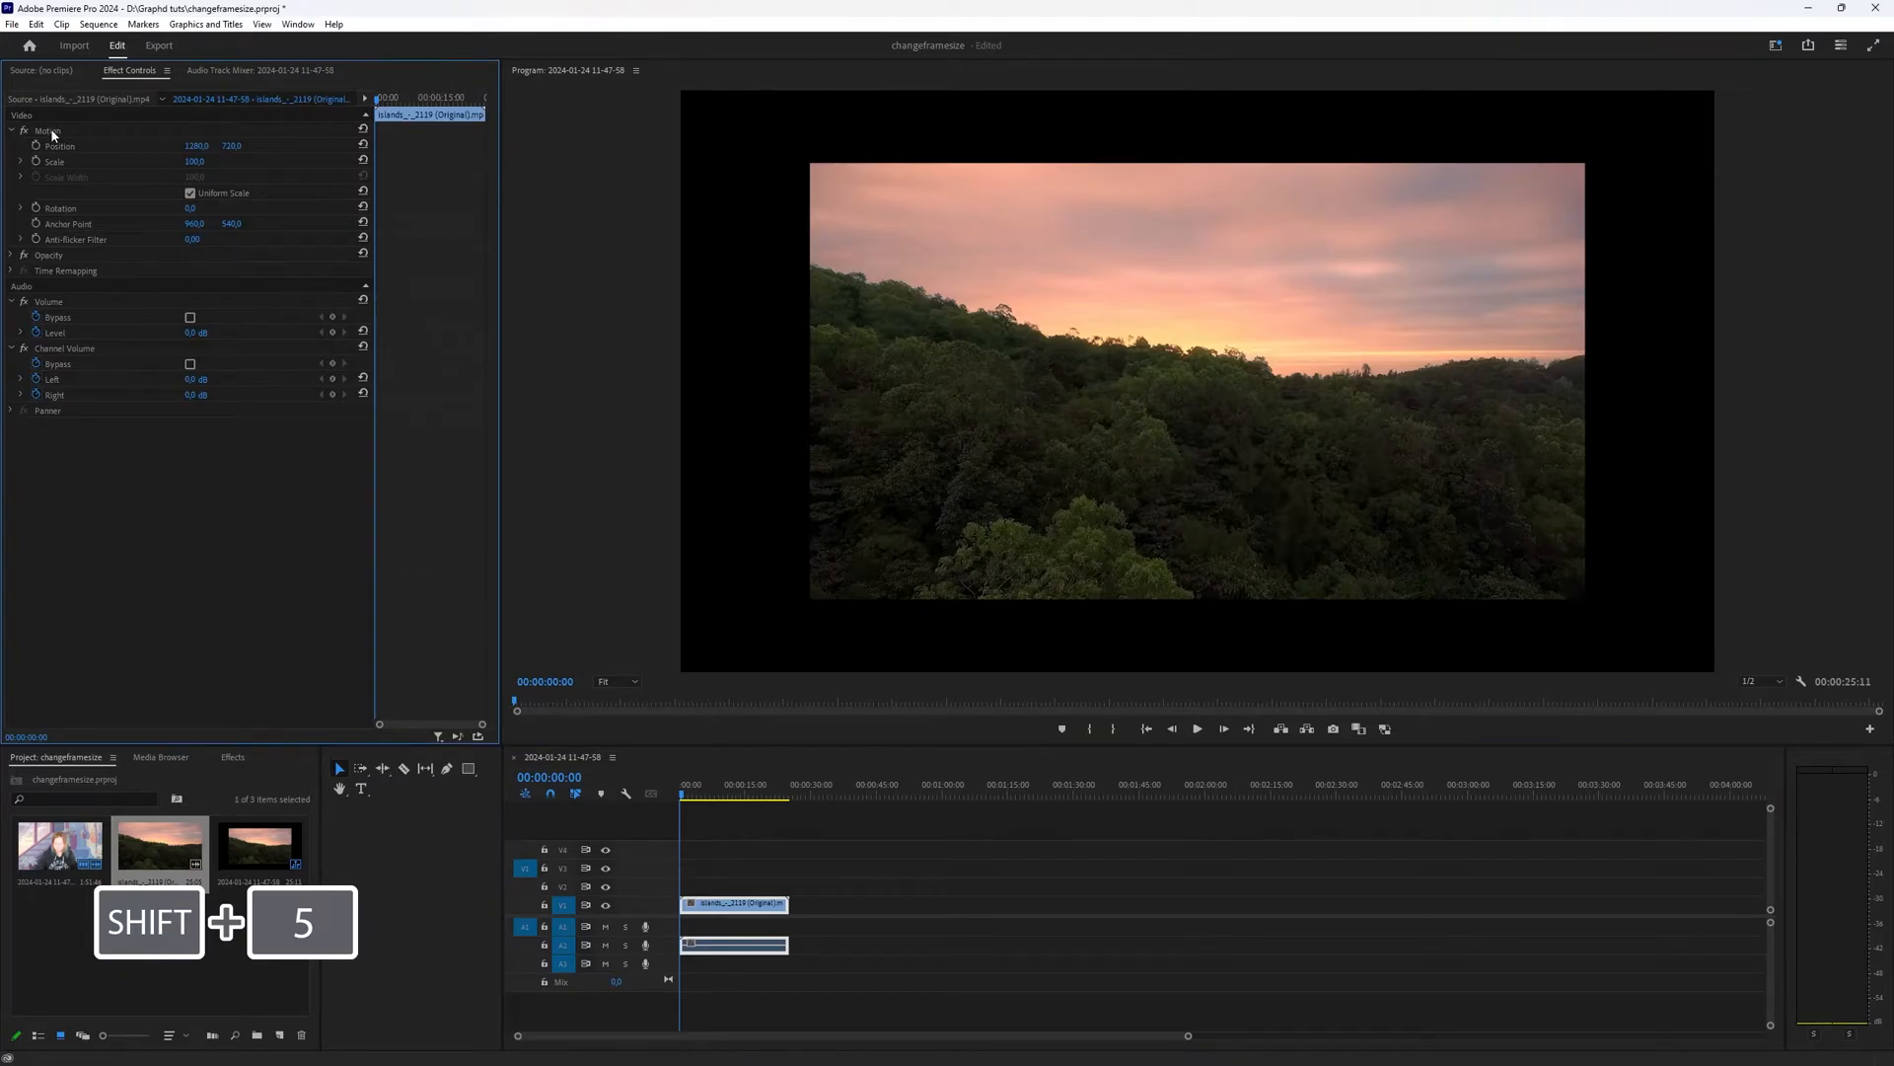
click(47, 130)
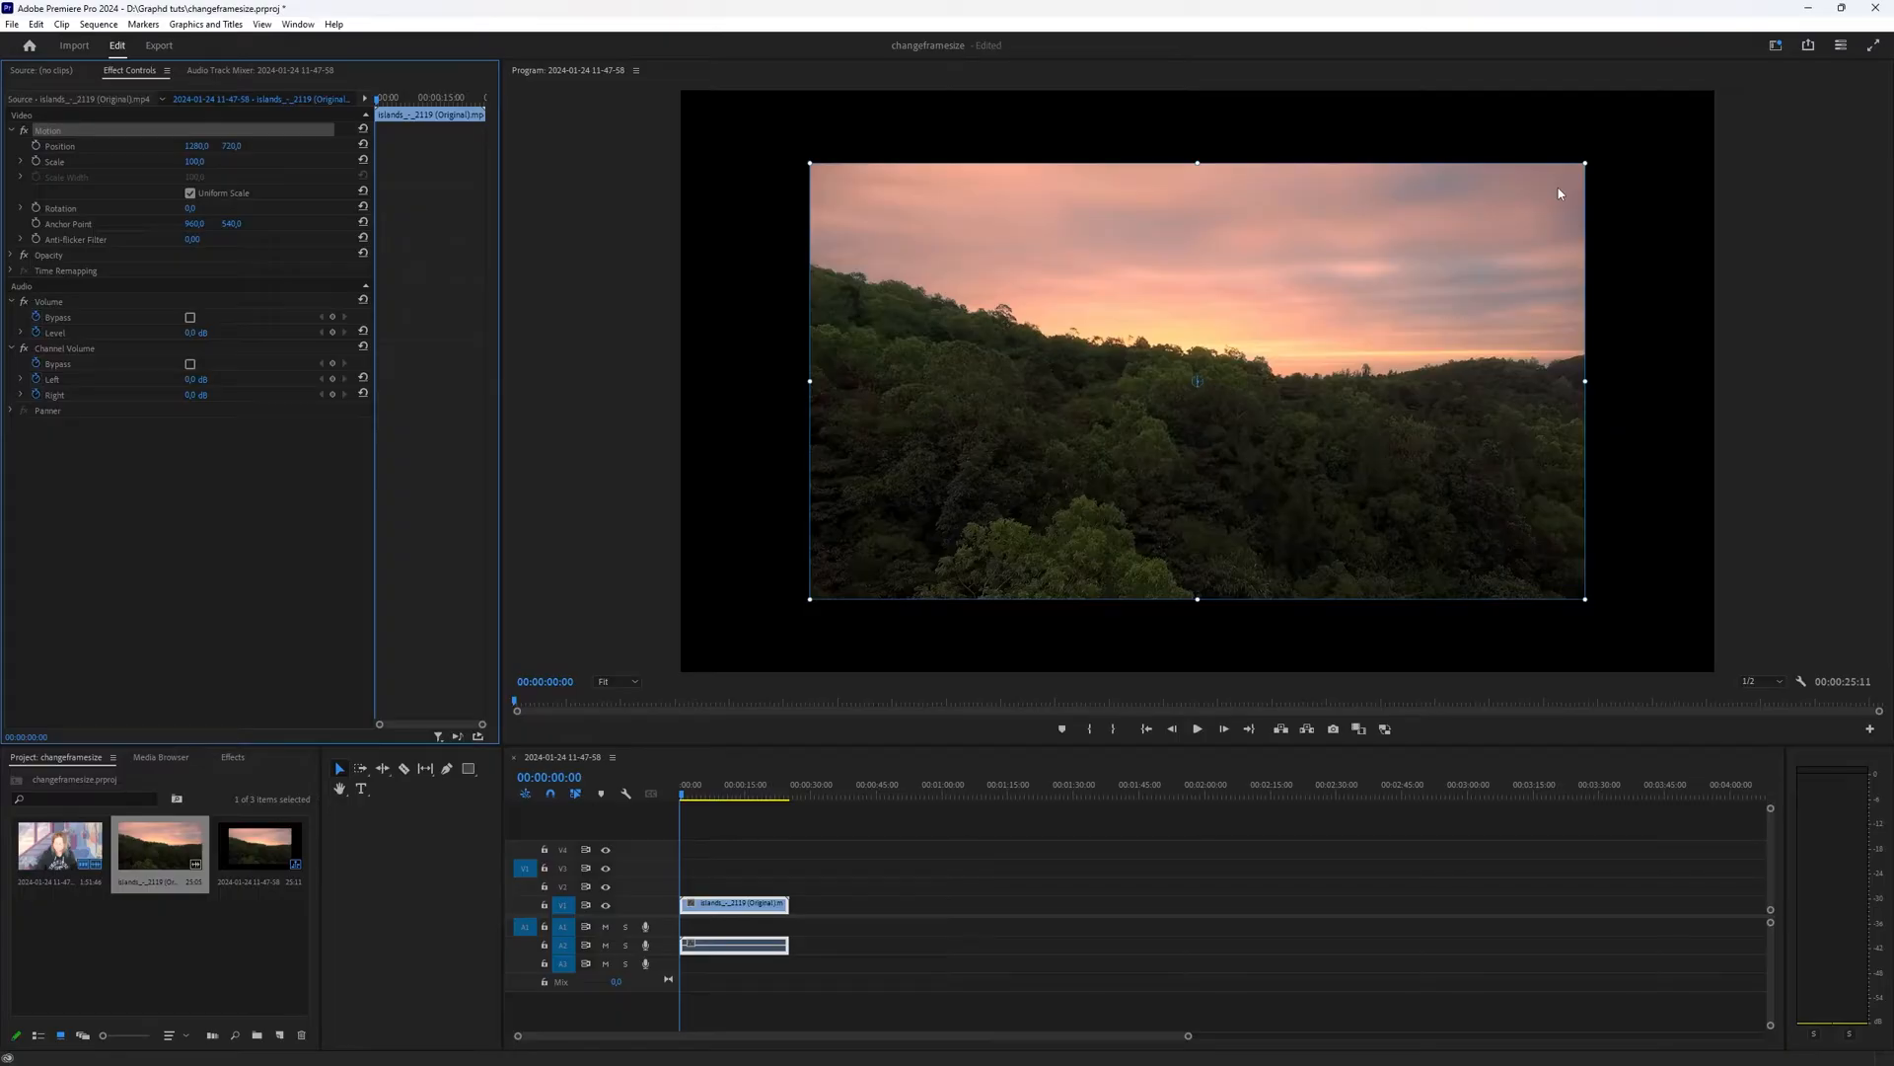
mouse_move(215, 210)
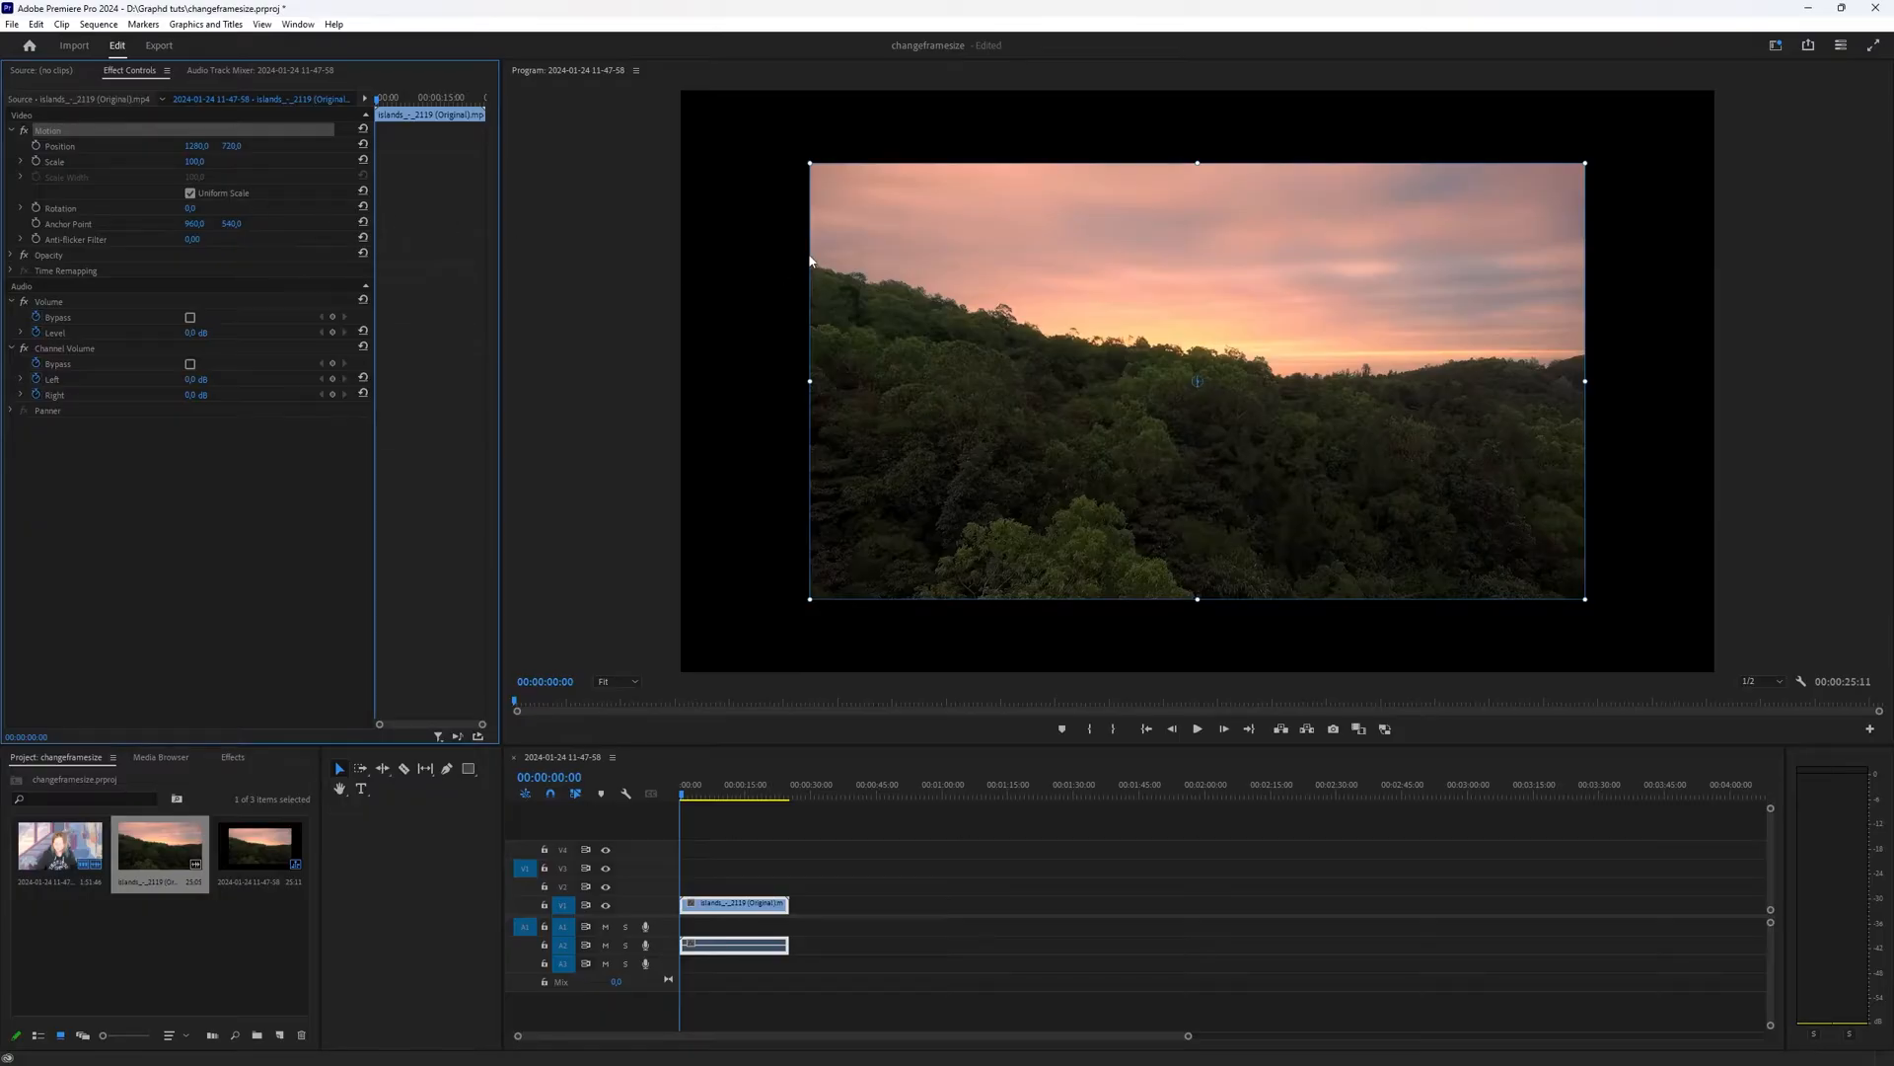
mouse_move(811, 162)
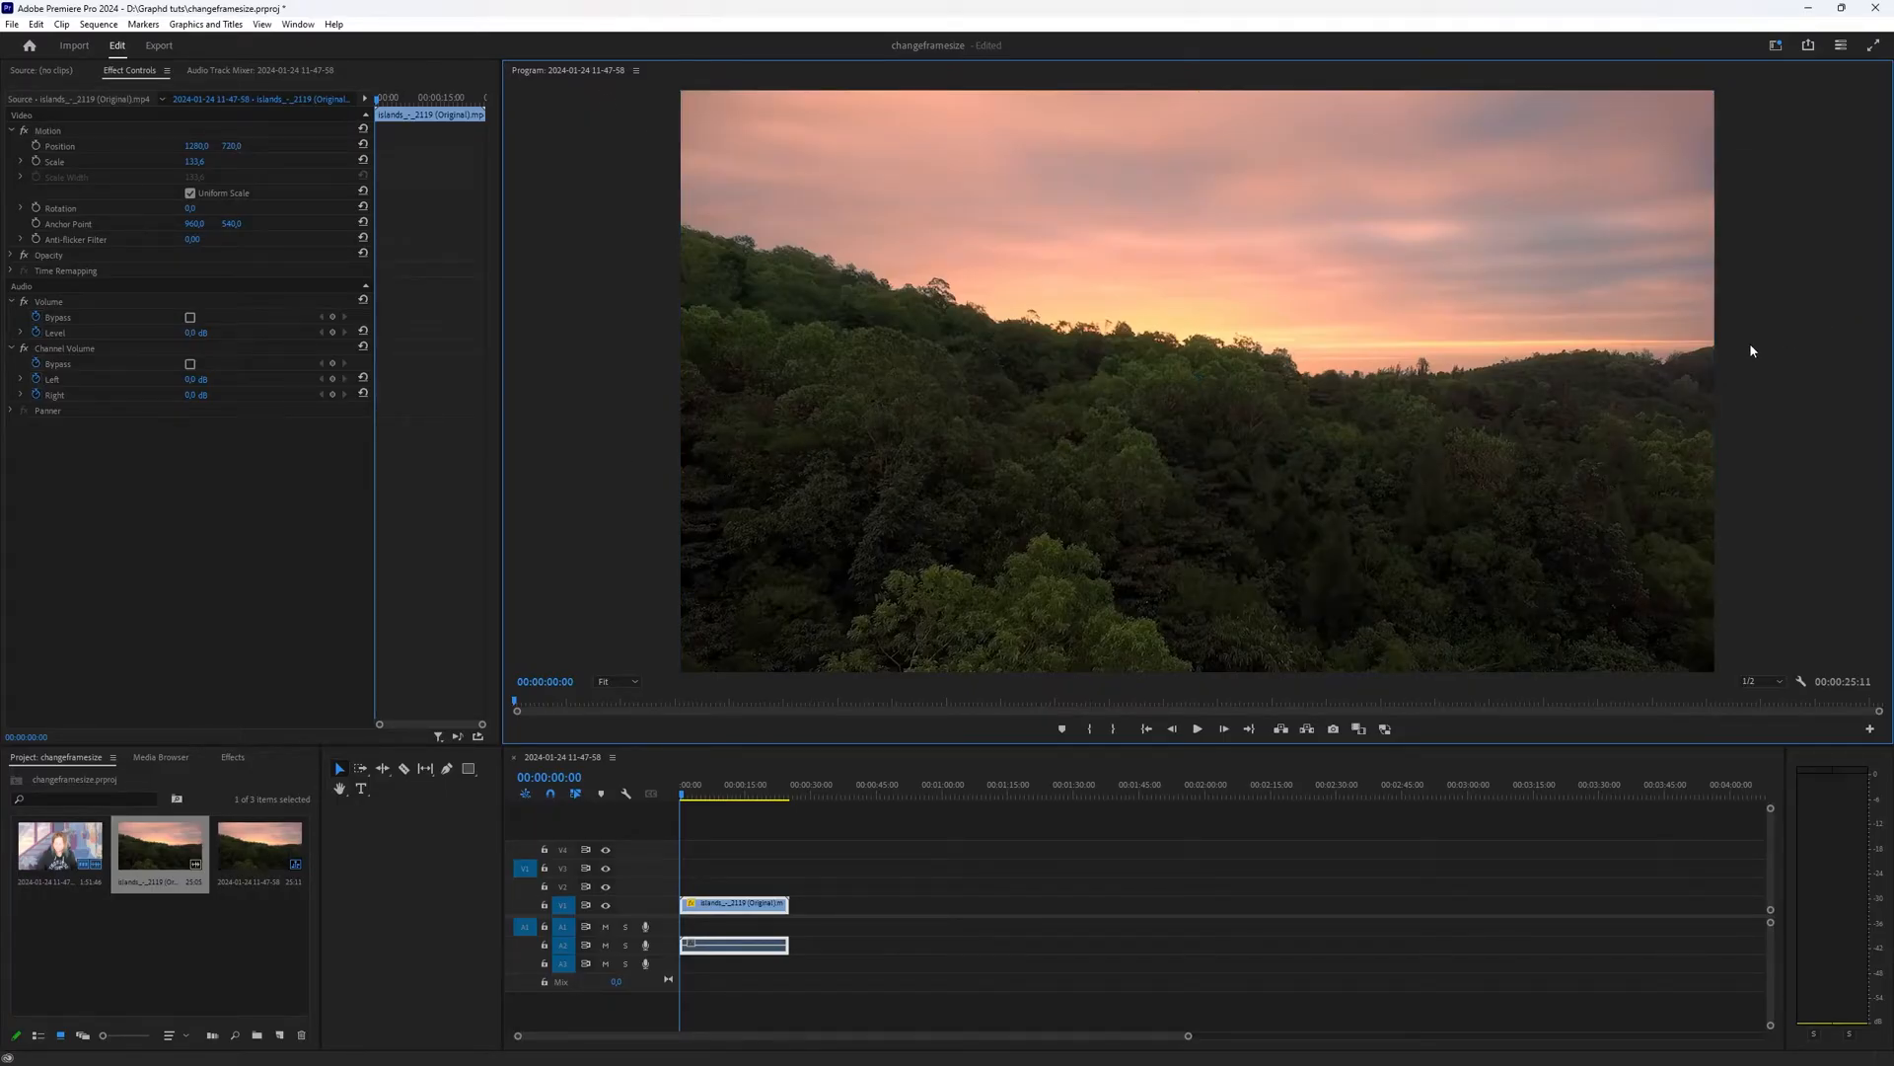
key(ctrl+z)
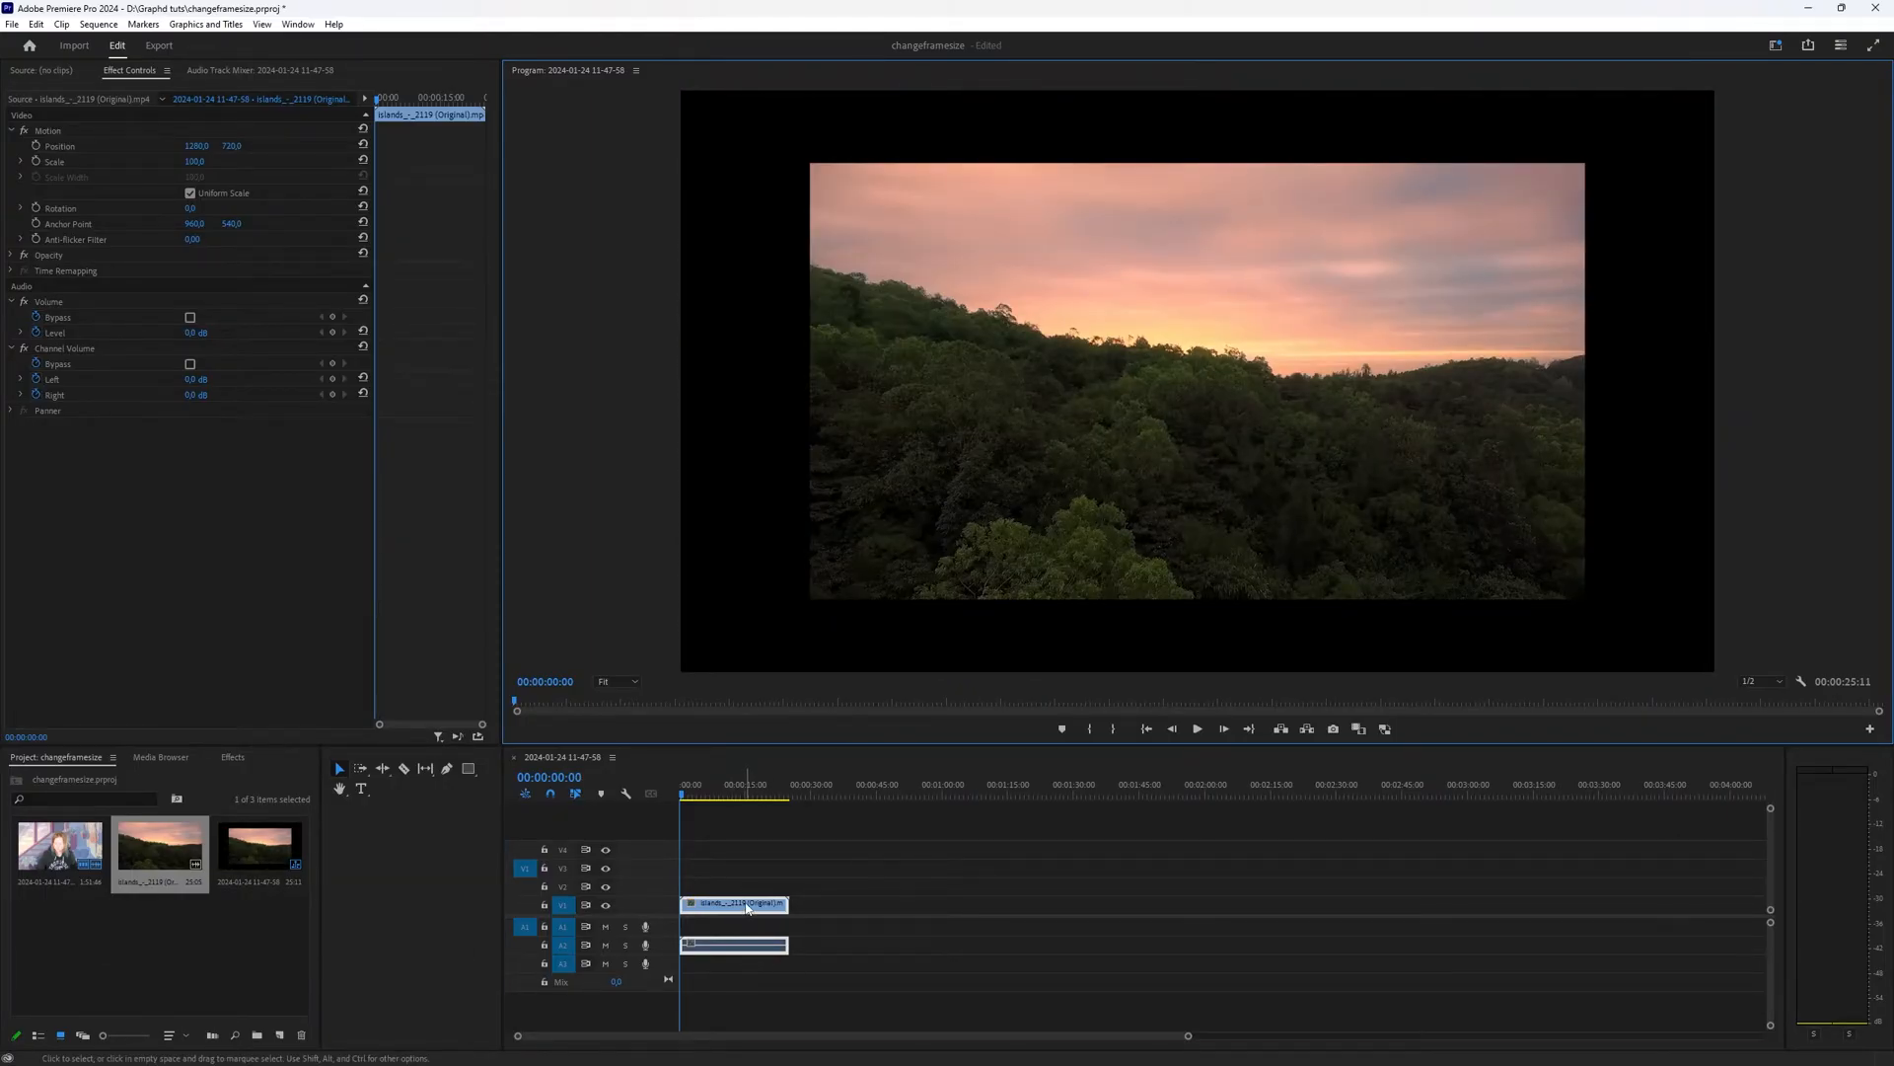
right_click(737, 904)
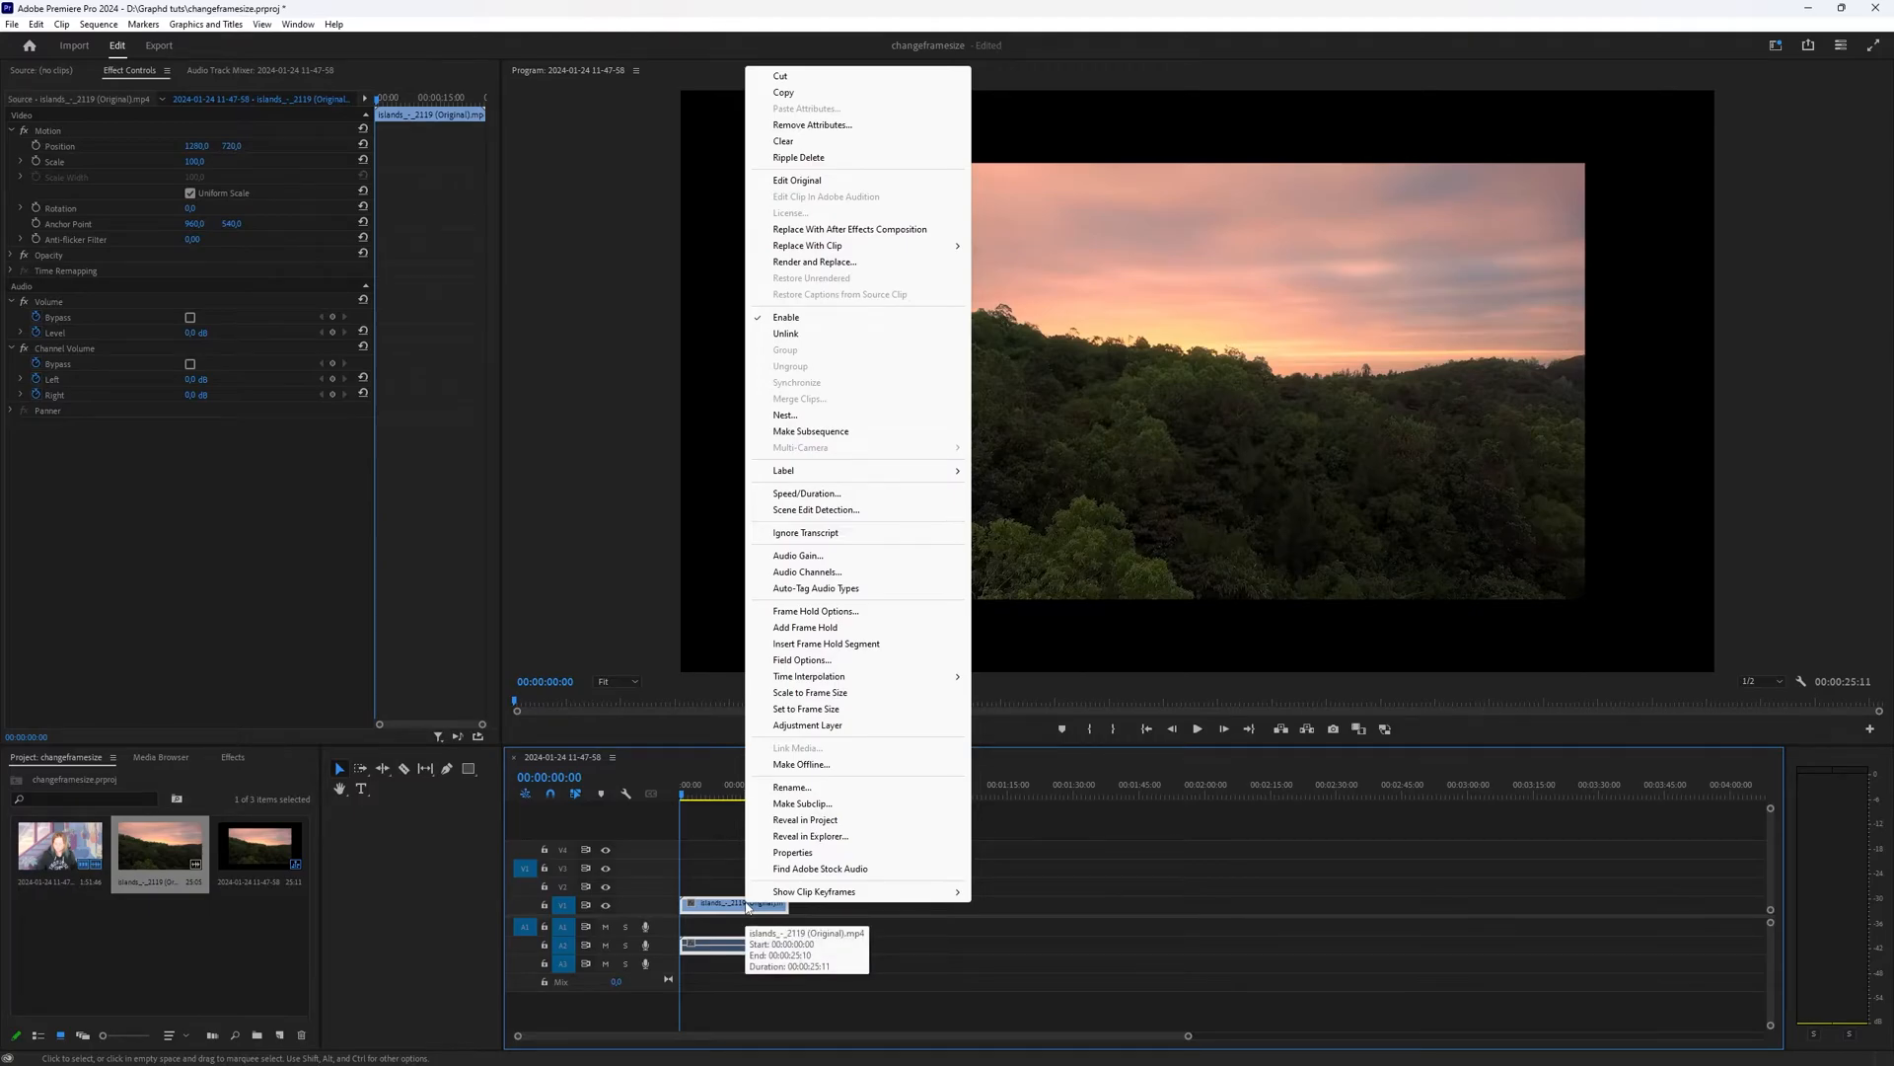
click(811, 693)
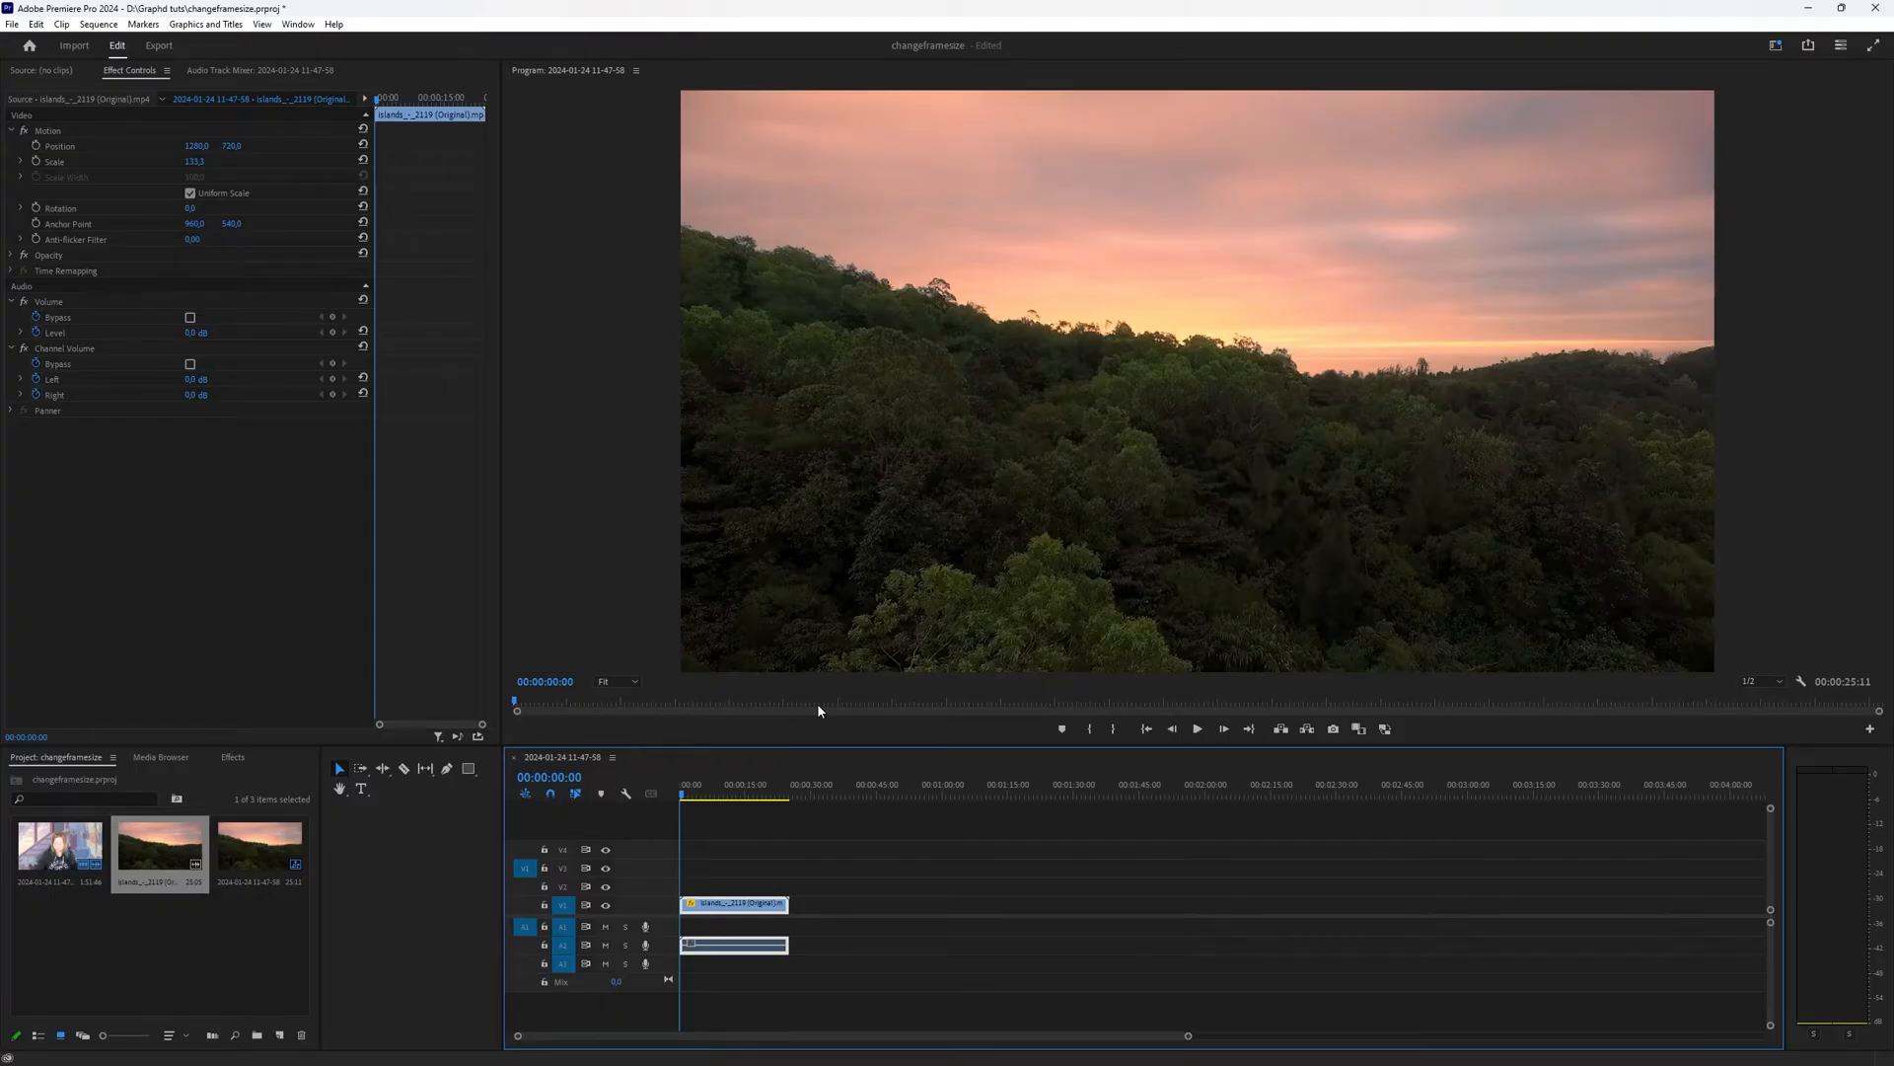
key(ctrl+z)
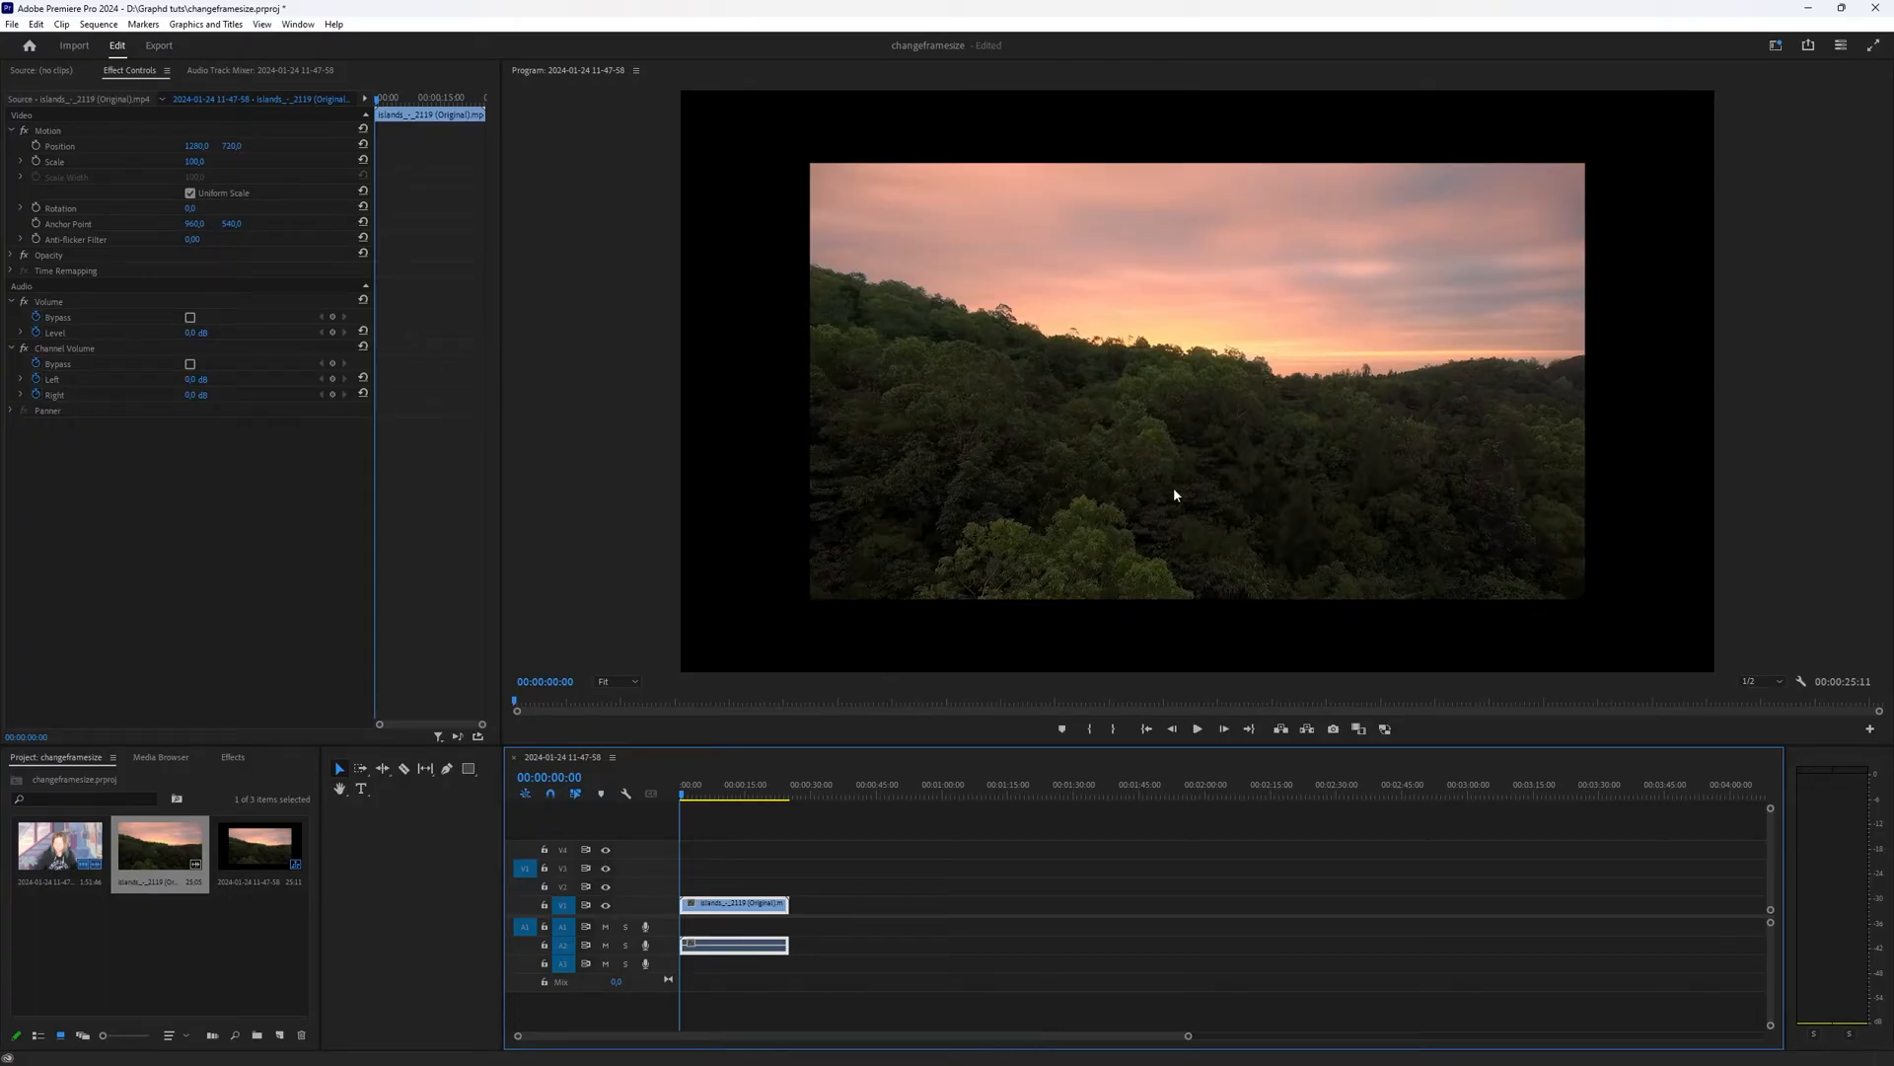
Set the sequence frame size to 1920 × 1080 and accept deleting the previews
click(96, 23)
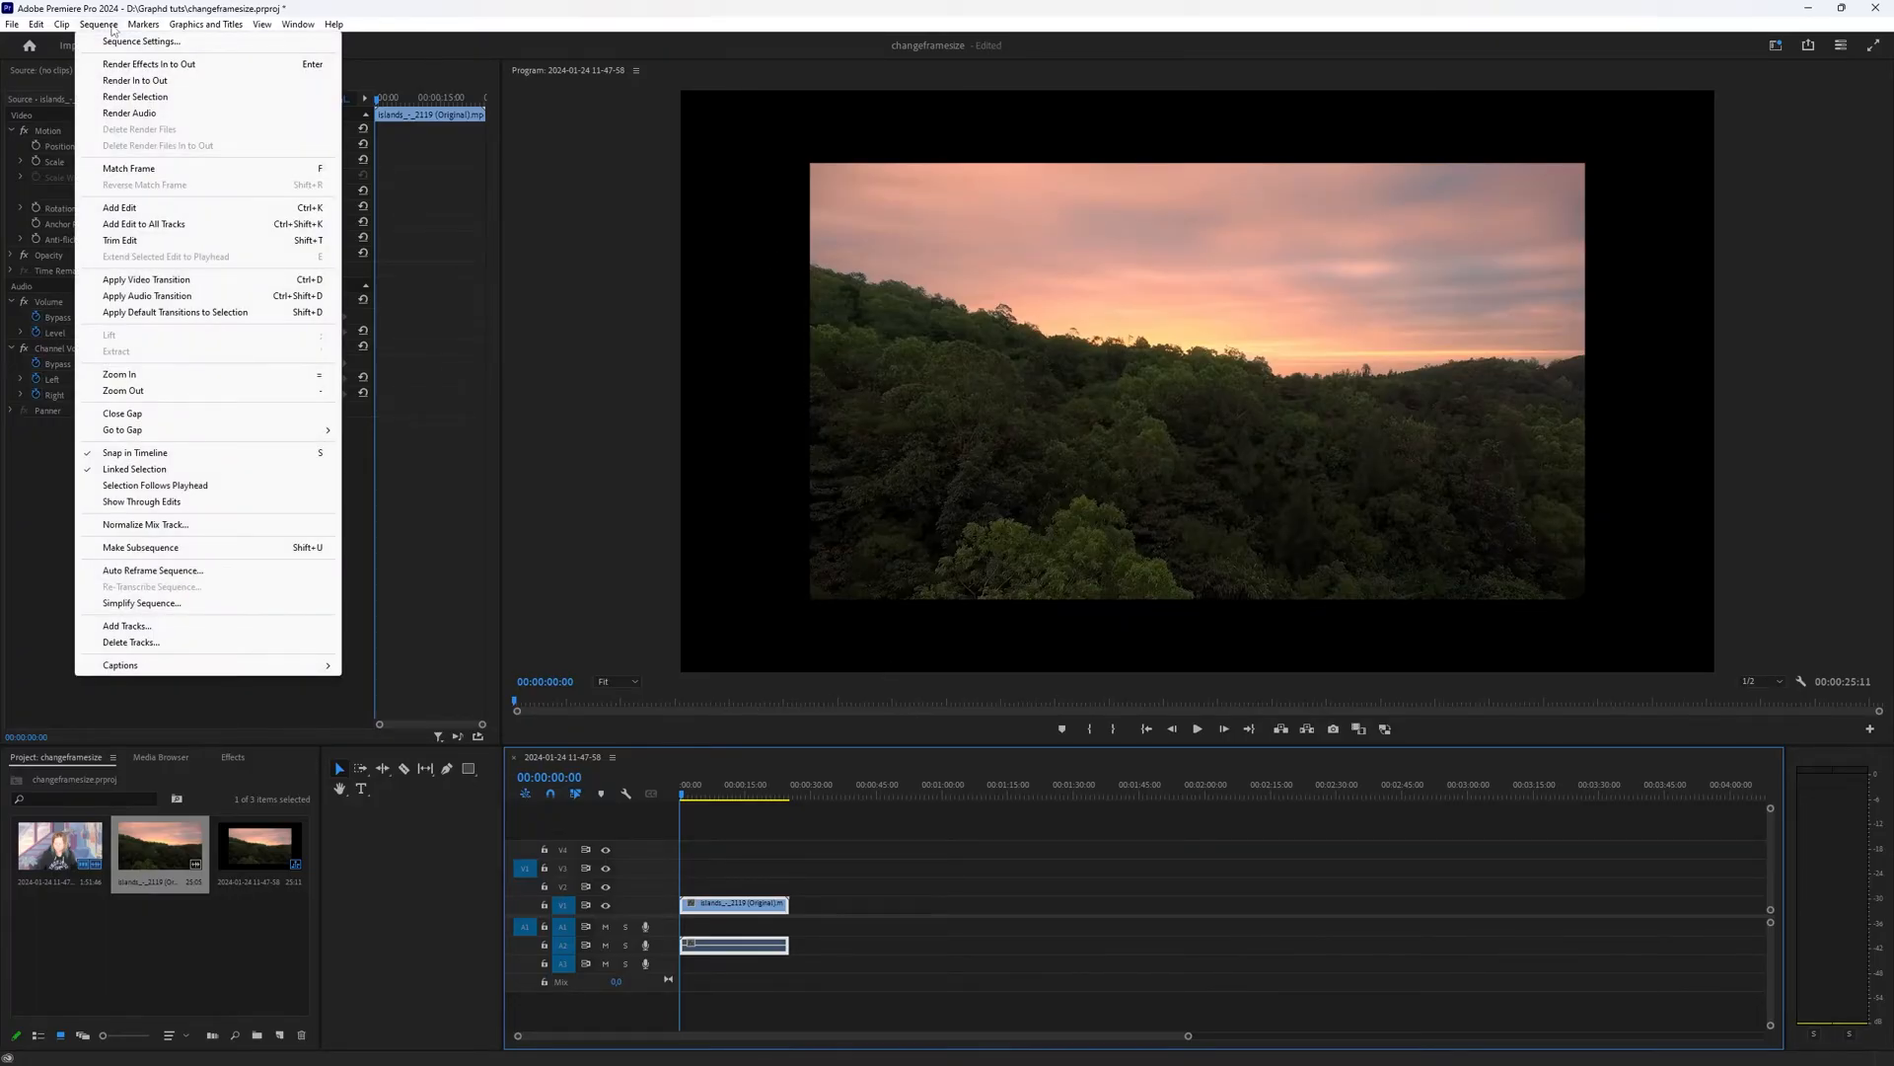
click(140, 41)
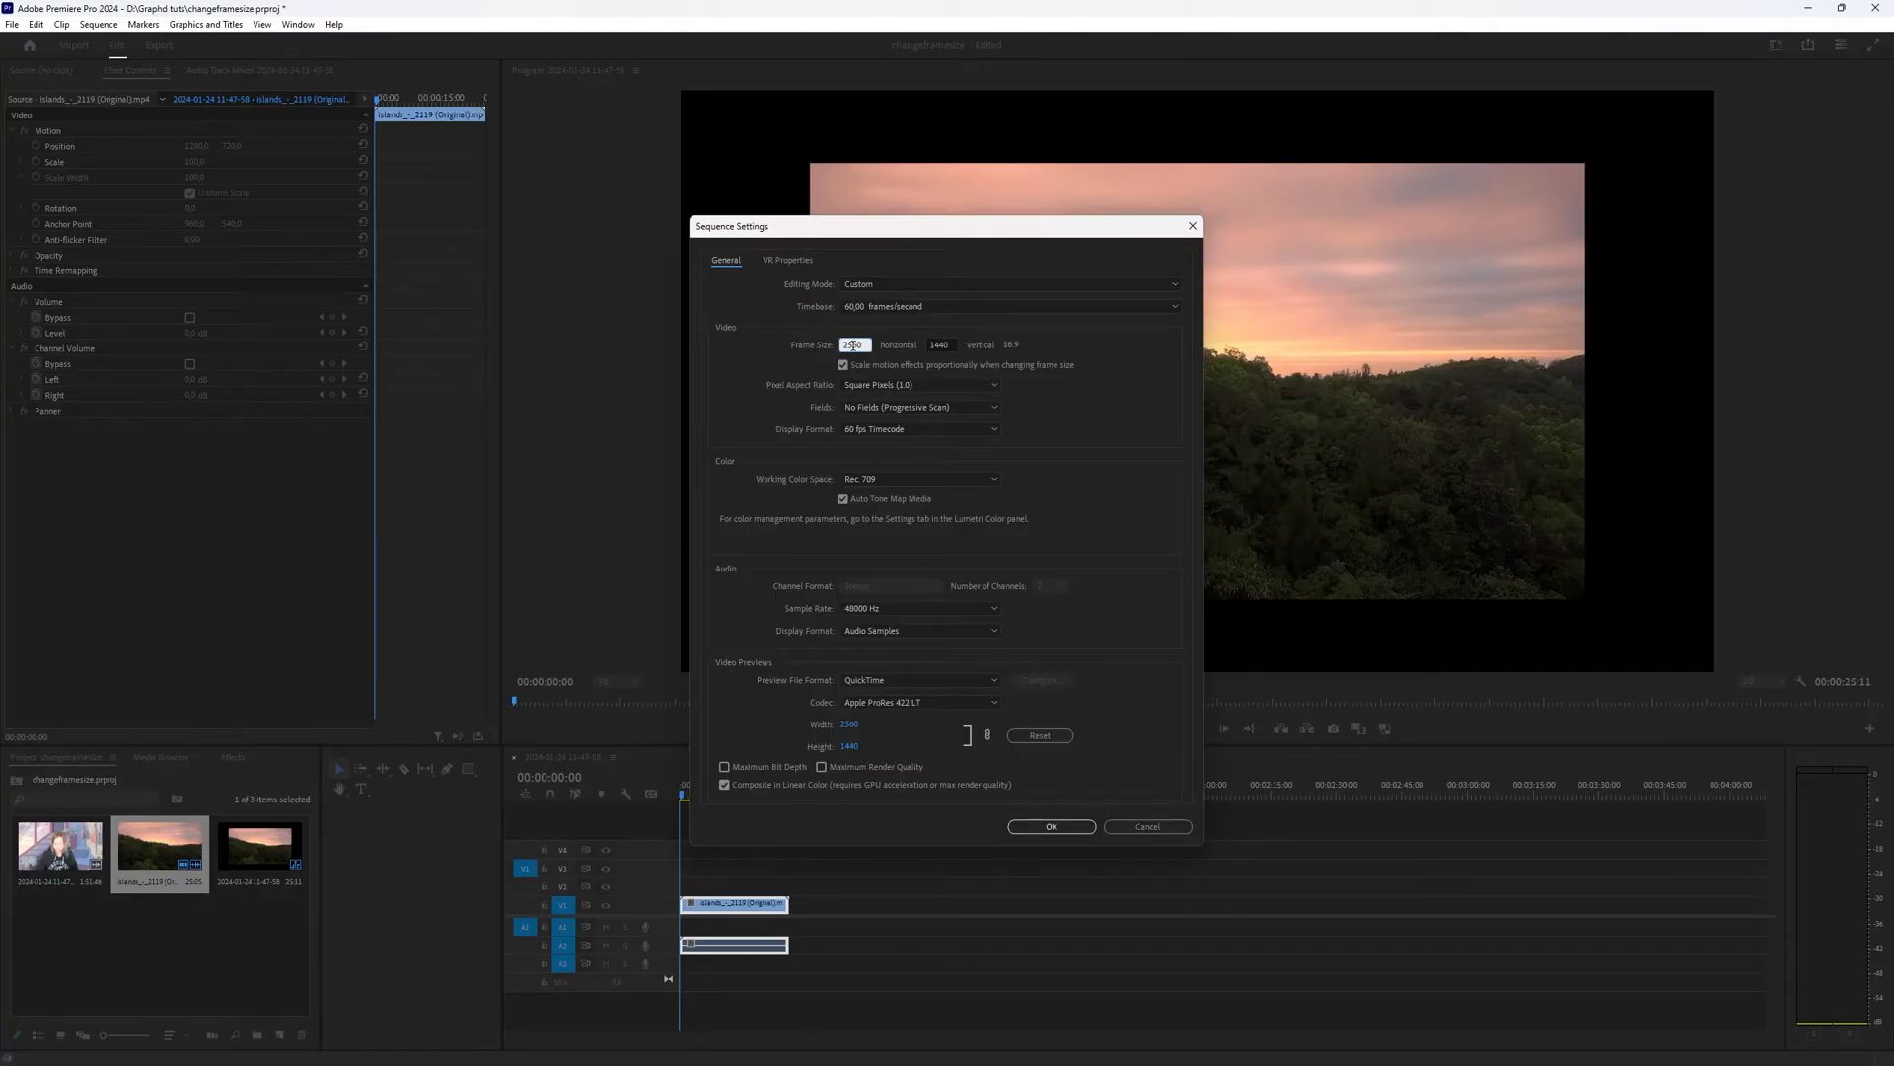
text(19)
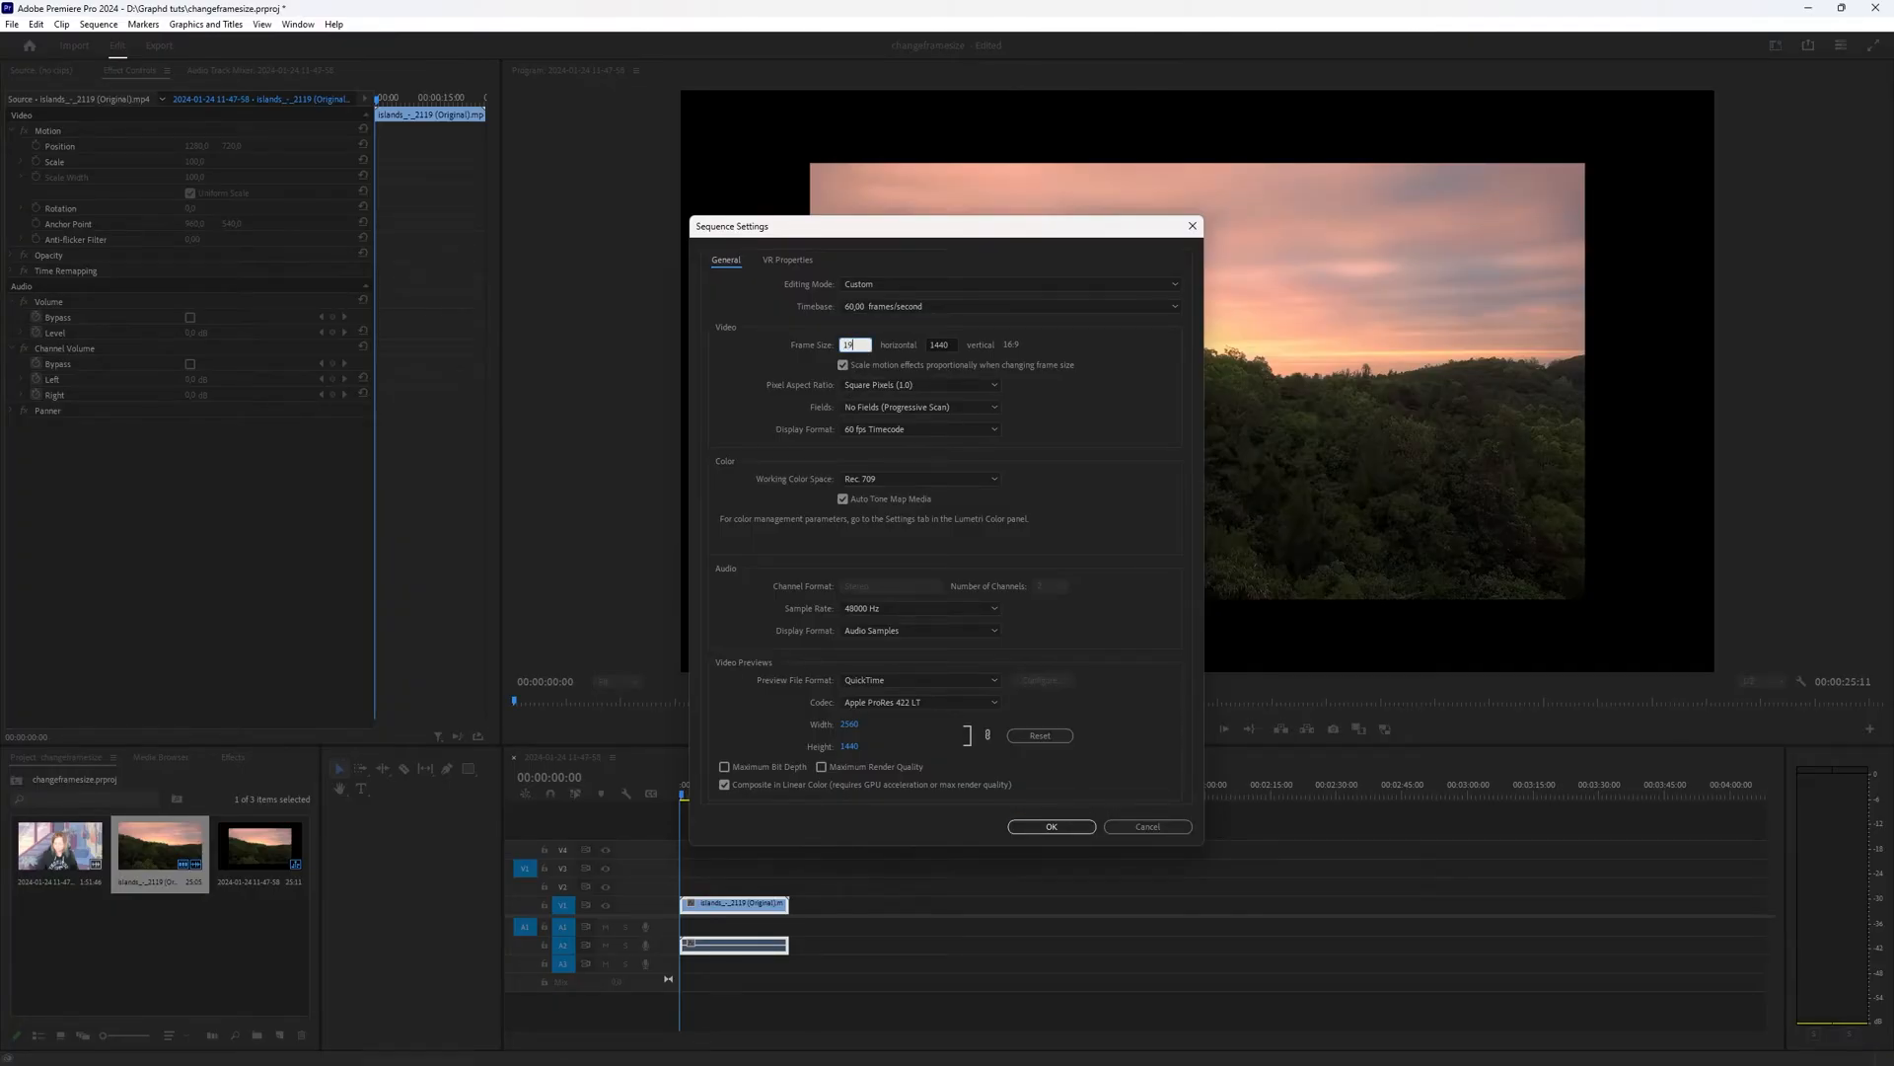
text(1920)
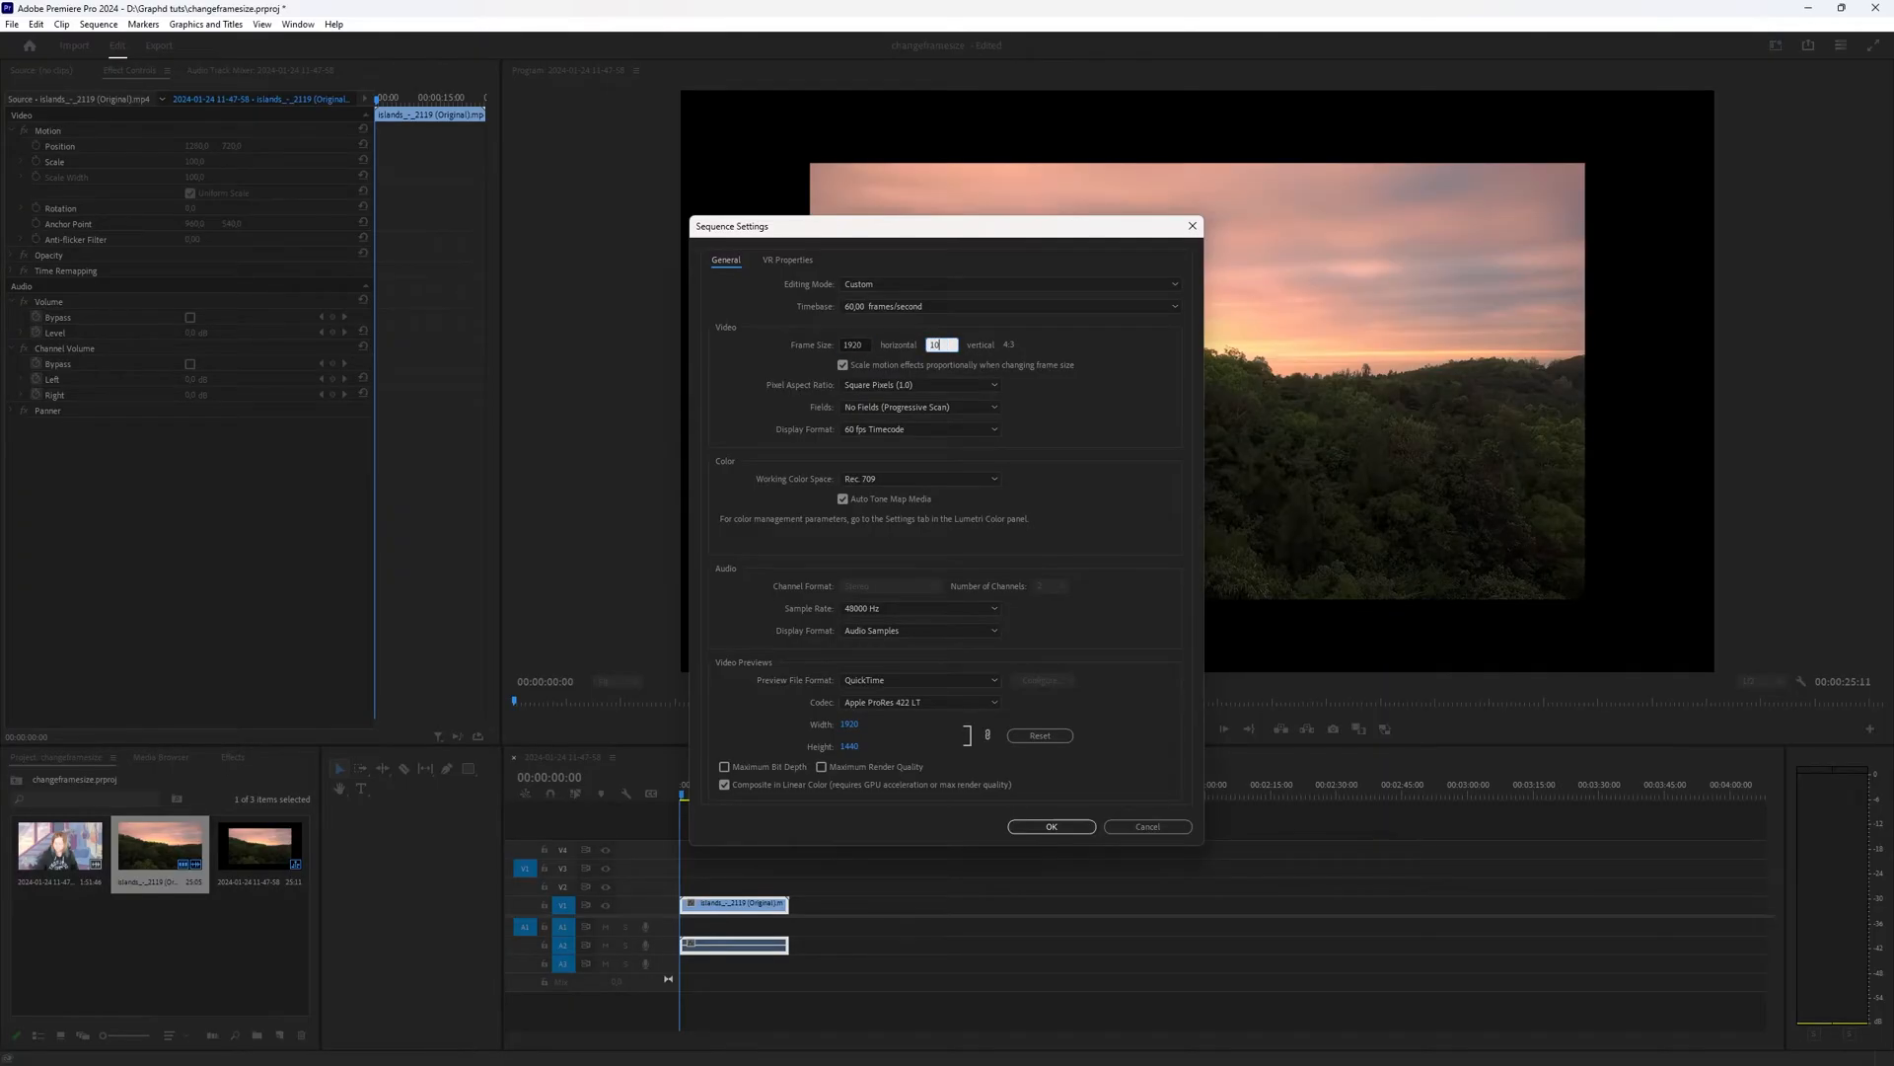
text(1080)
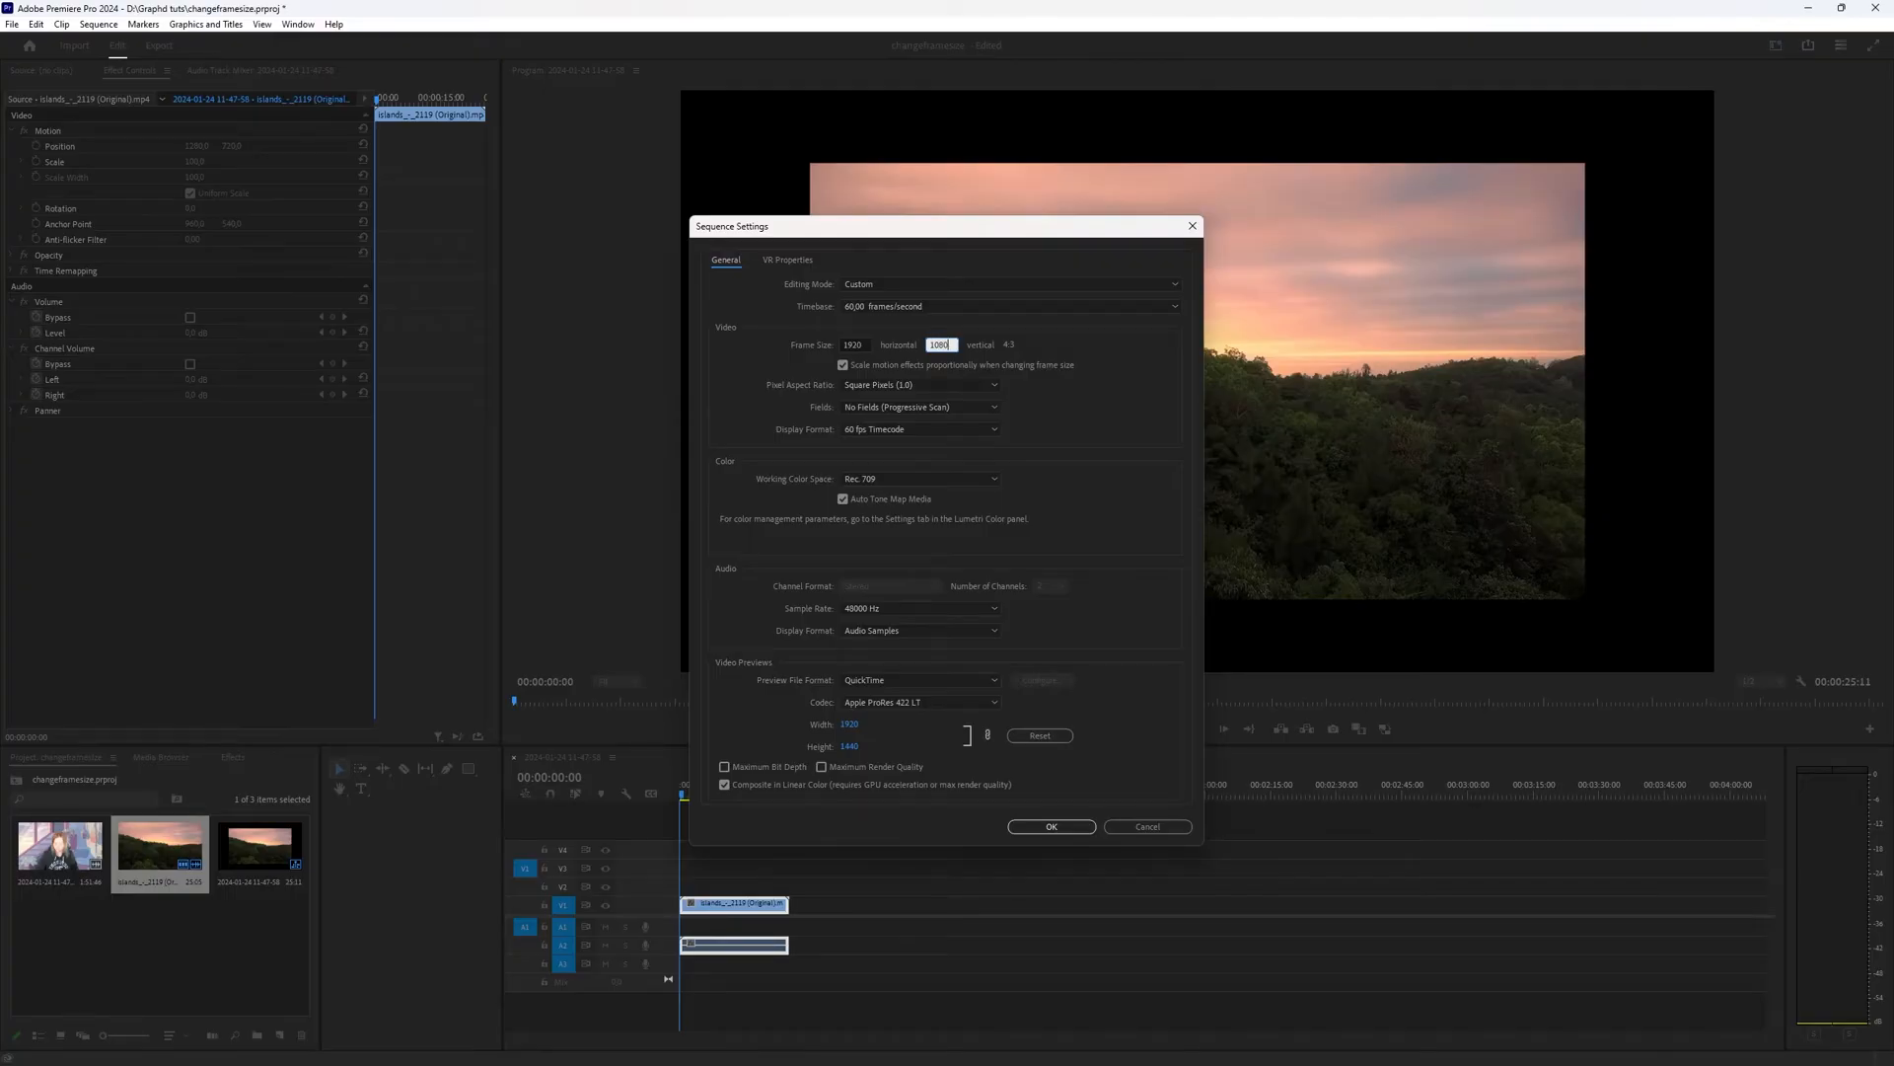
click(1049, 827)
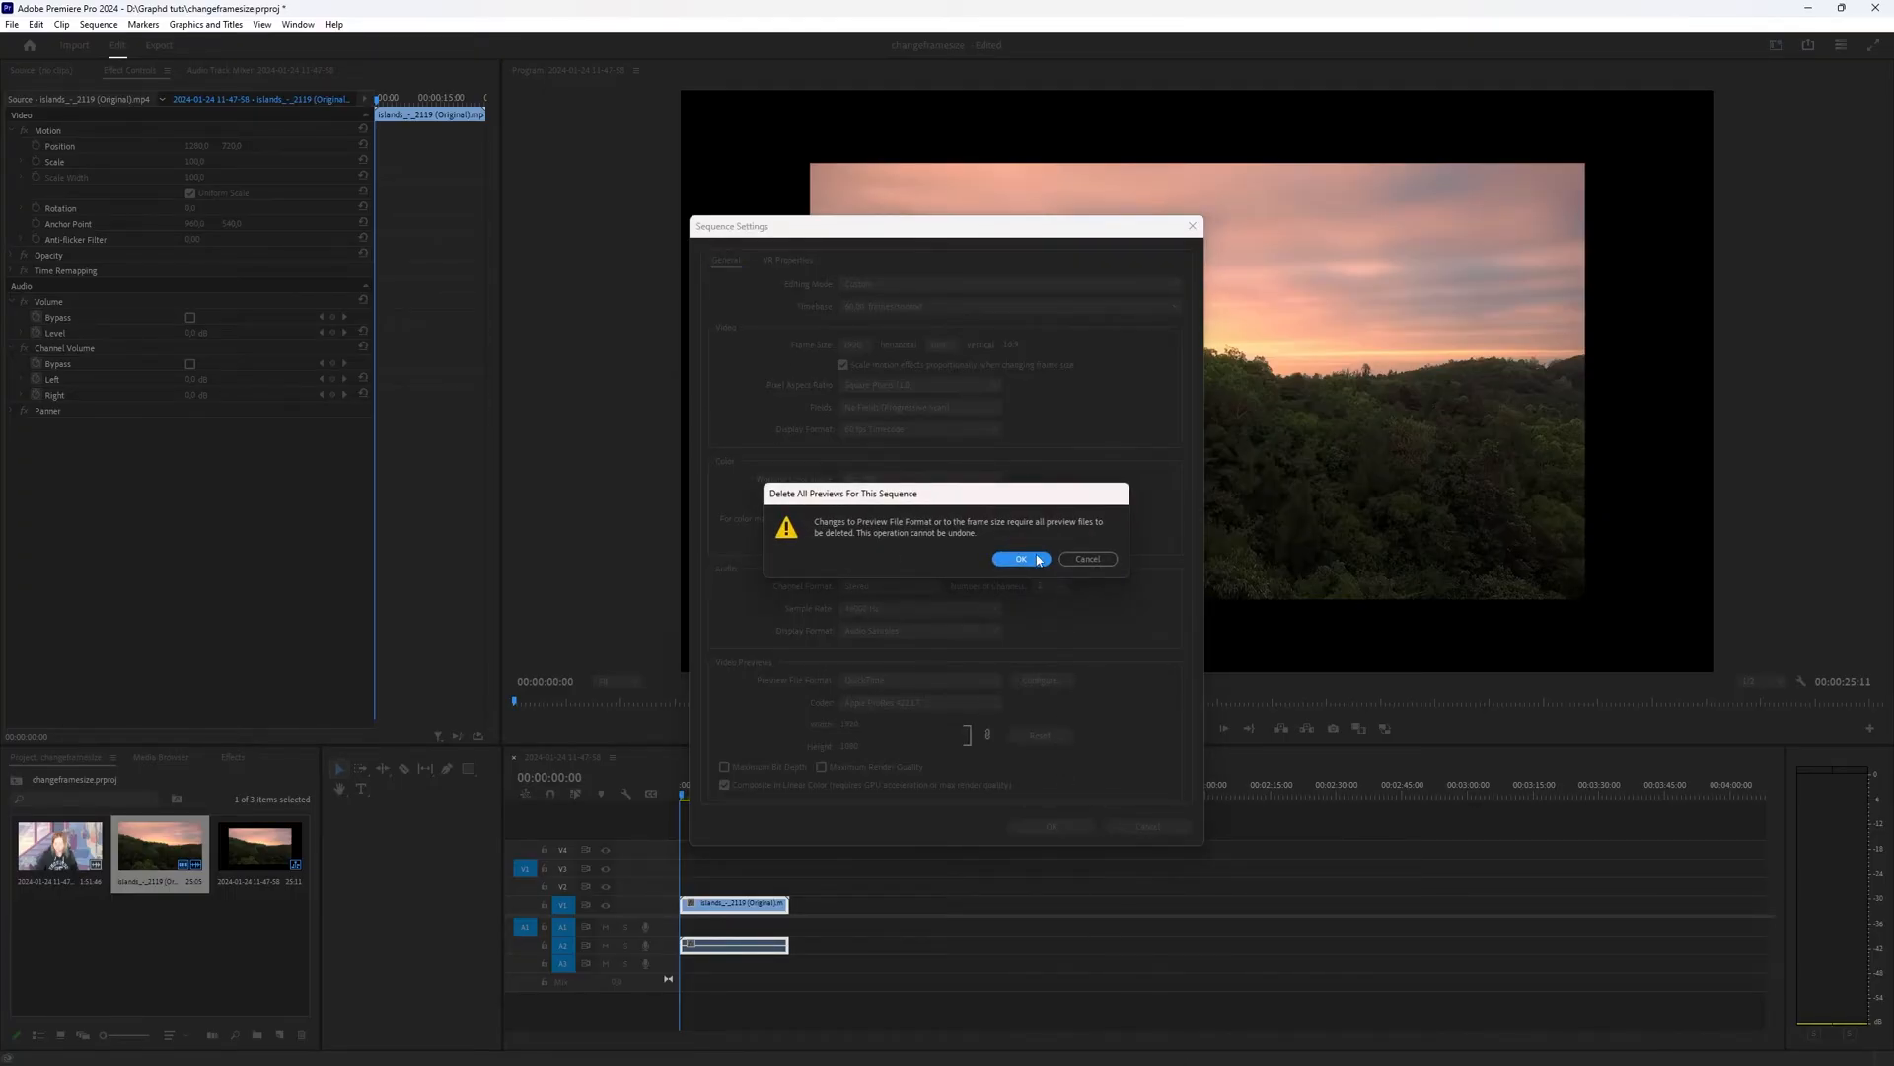
click(1019, 559)
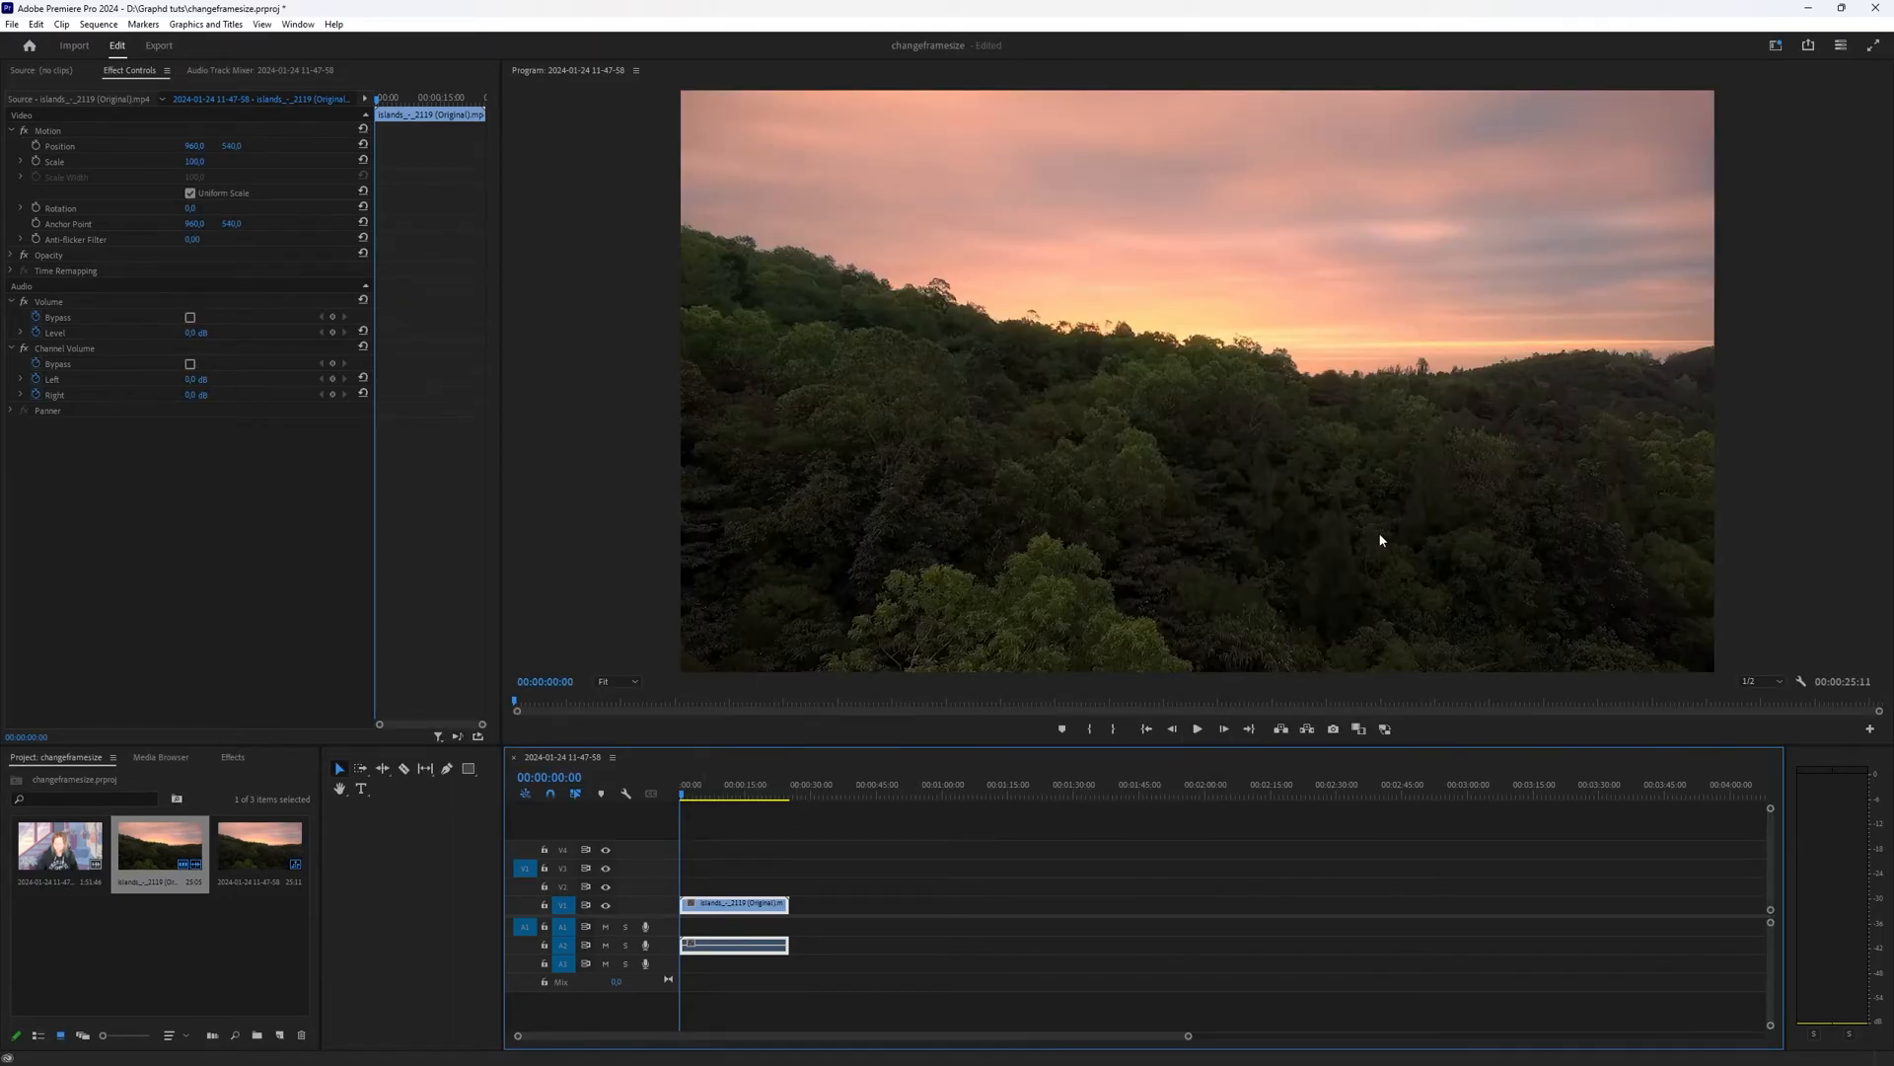
mouse_move(1356, 535)
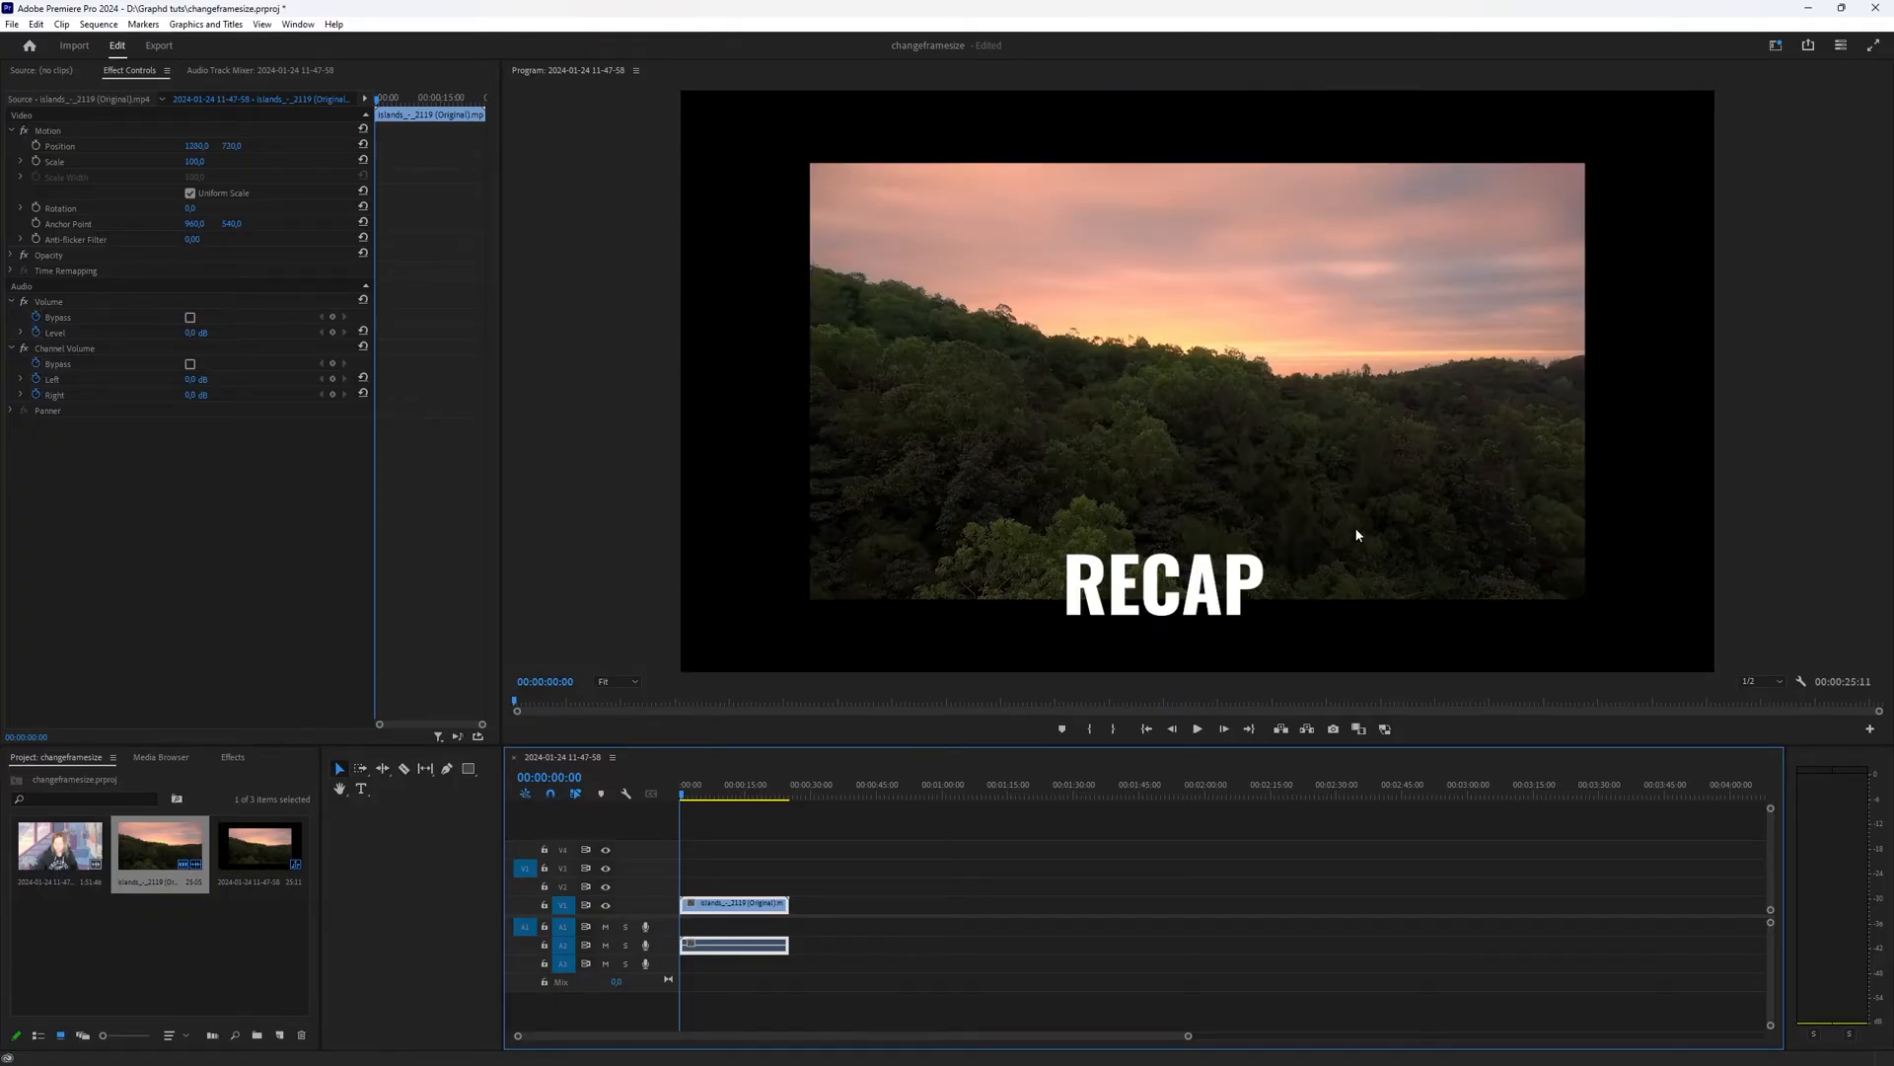
Reselect the forest clip and enable its Motion handles in the Program monitor
click(734, 903)
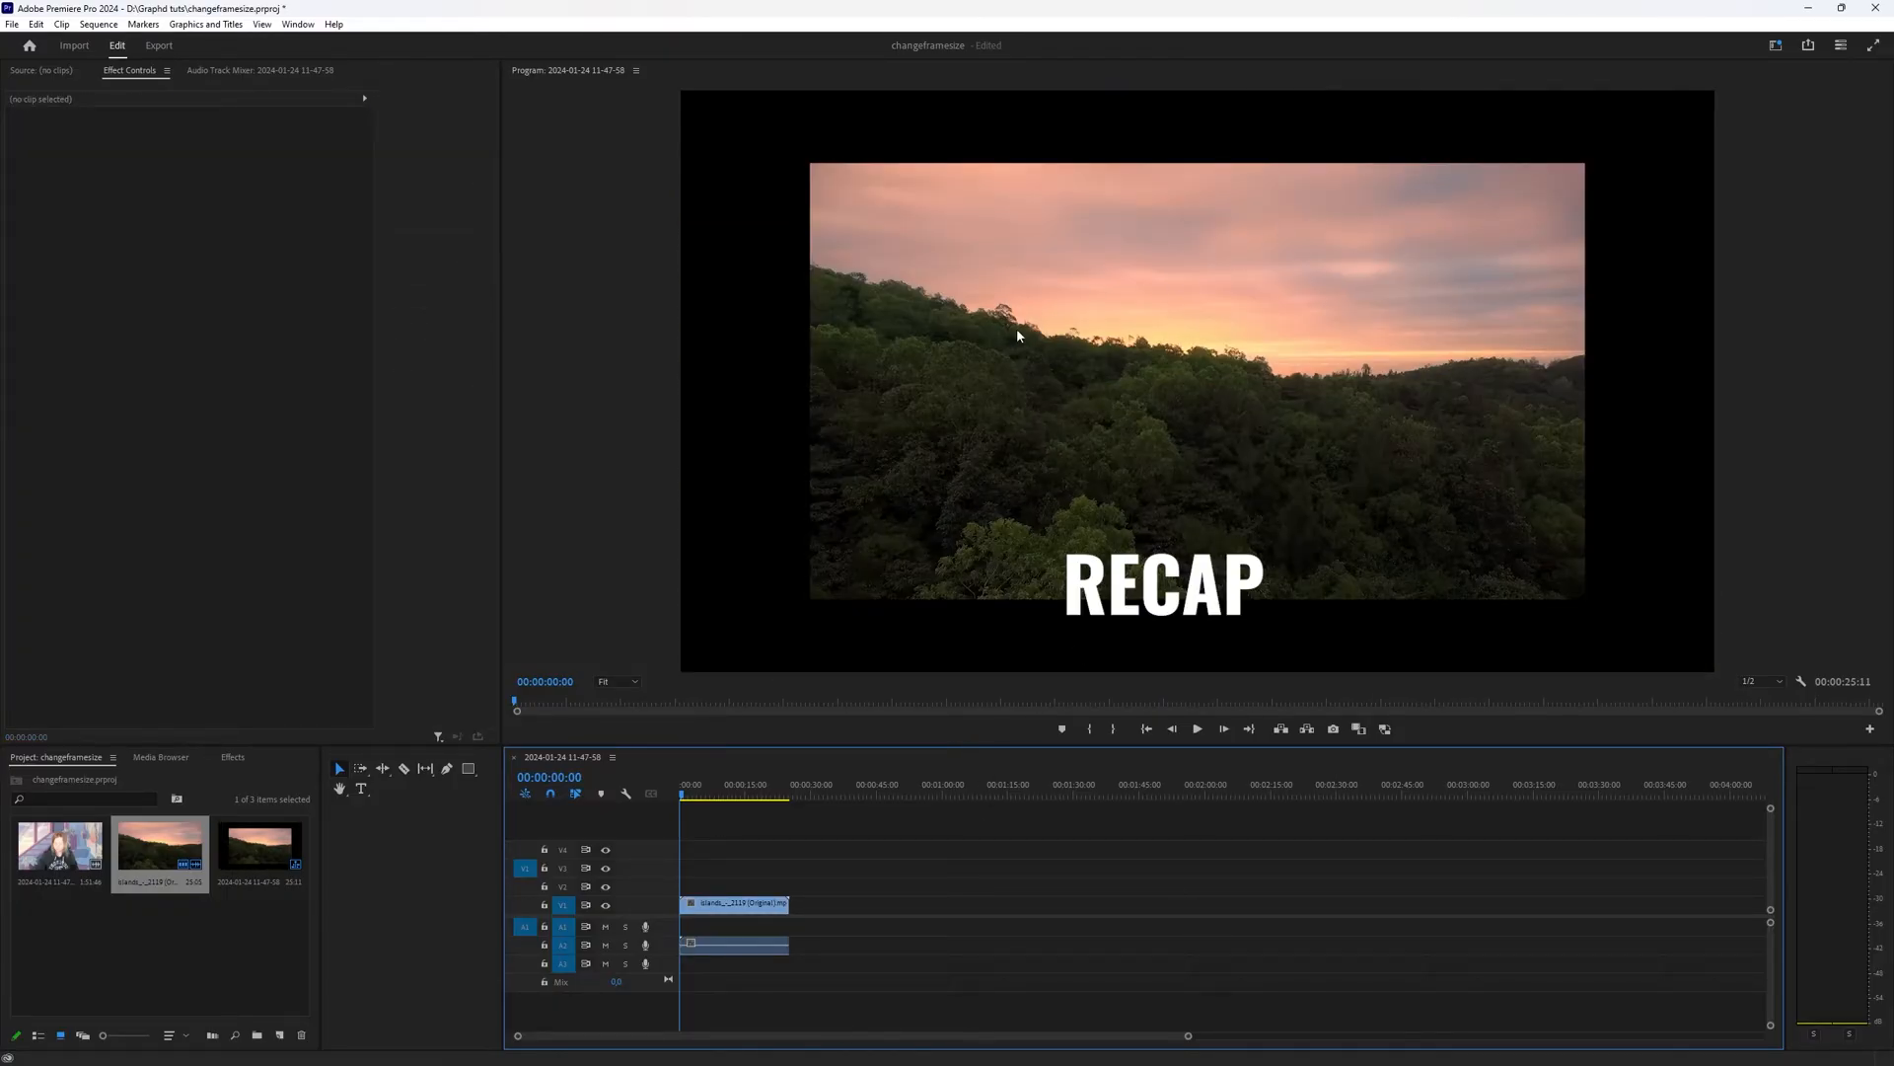
click(734, 903)
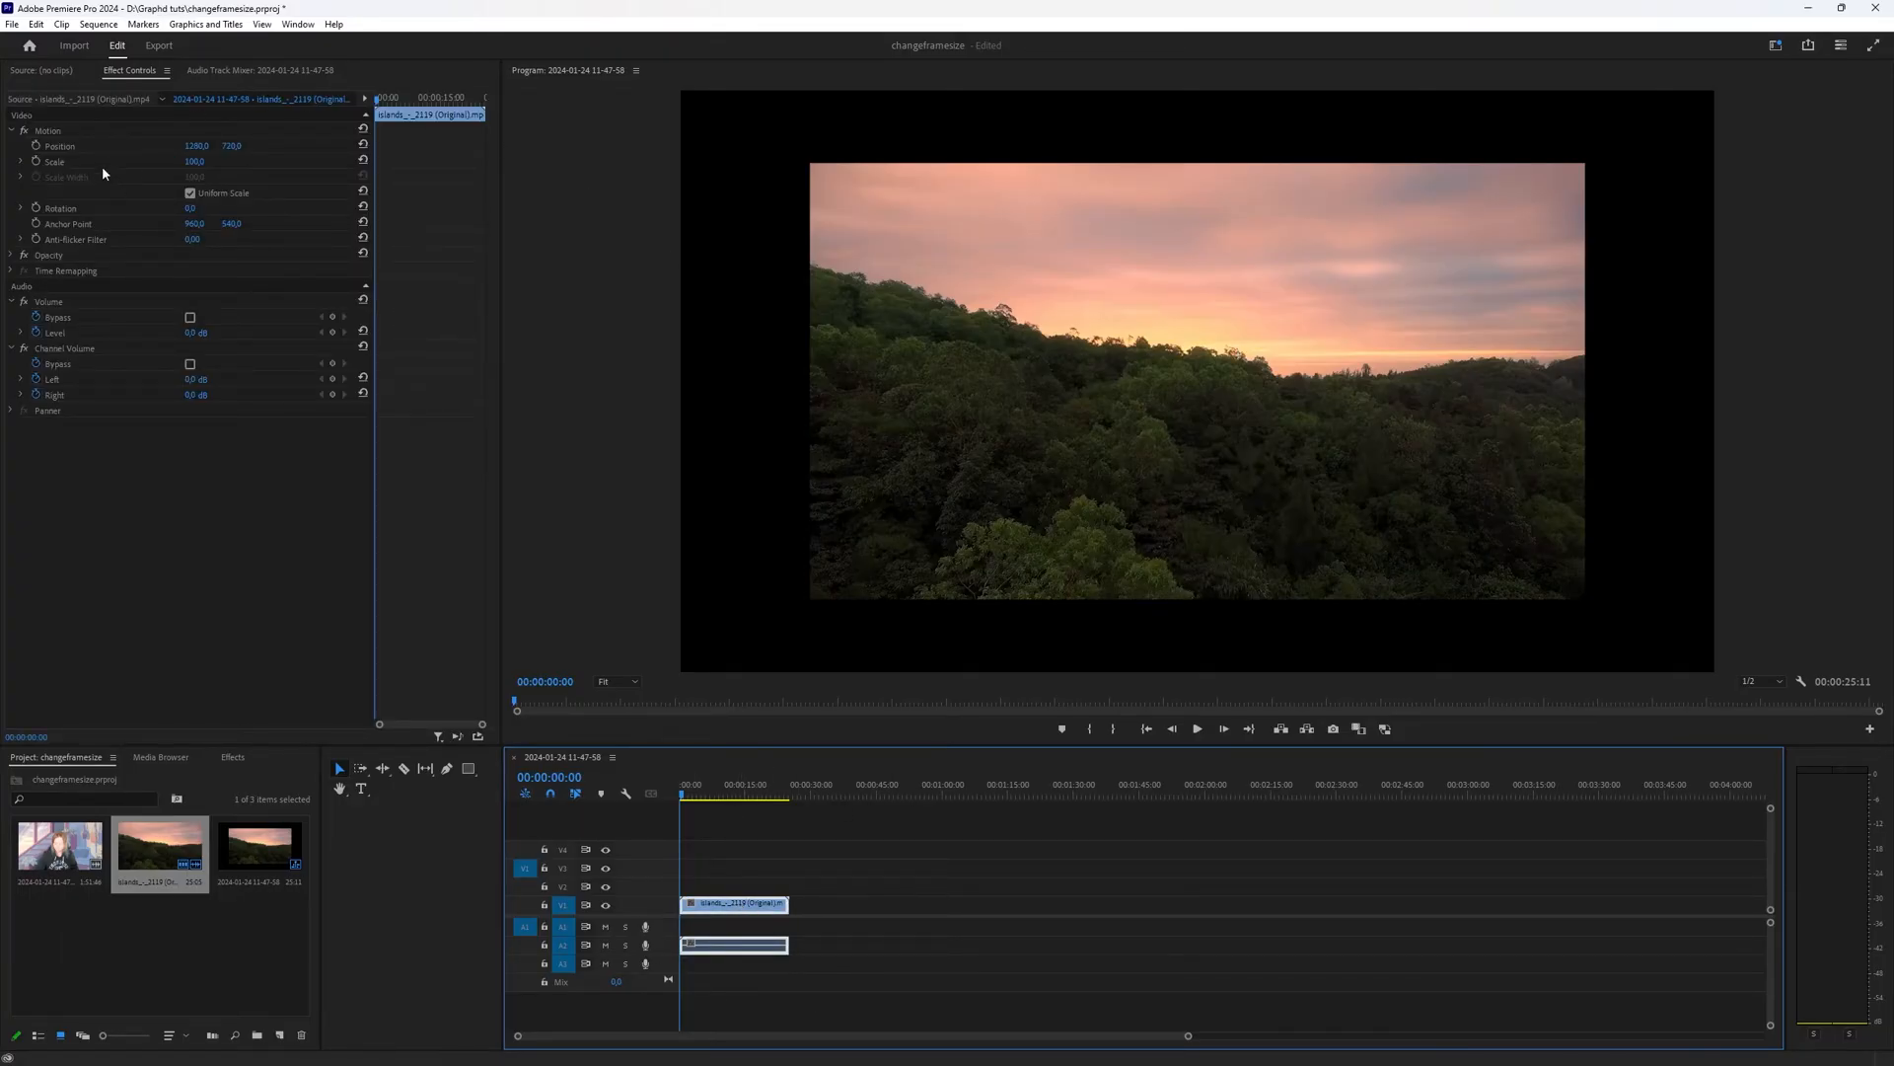
click(47, 130)
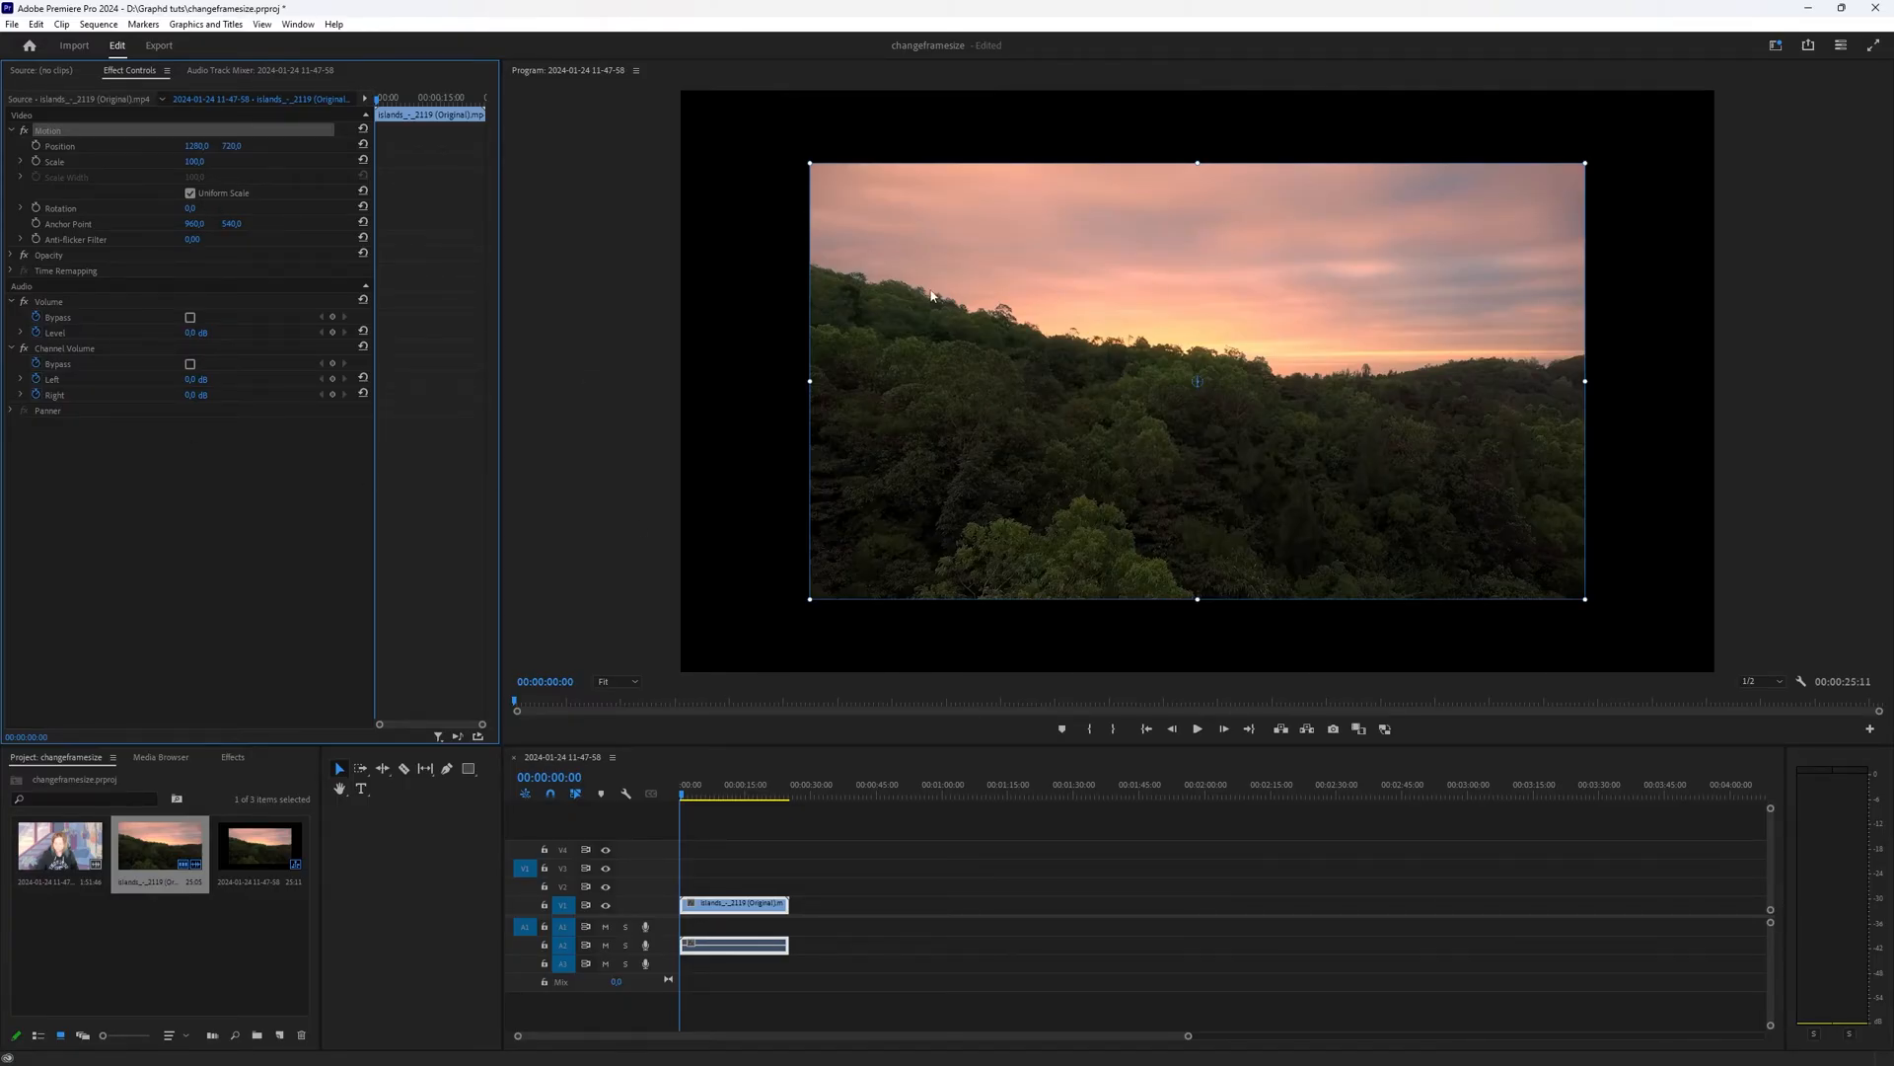
mouse_move(816, 176)
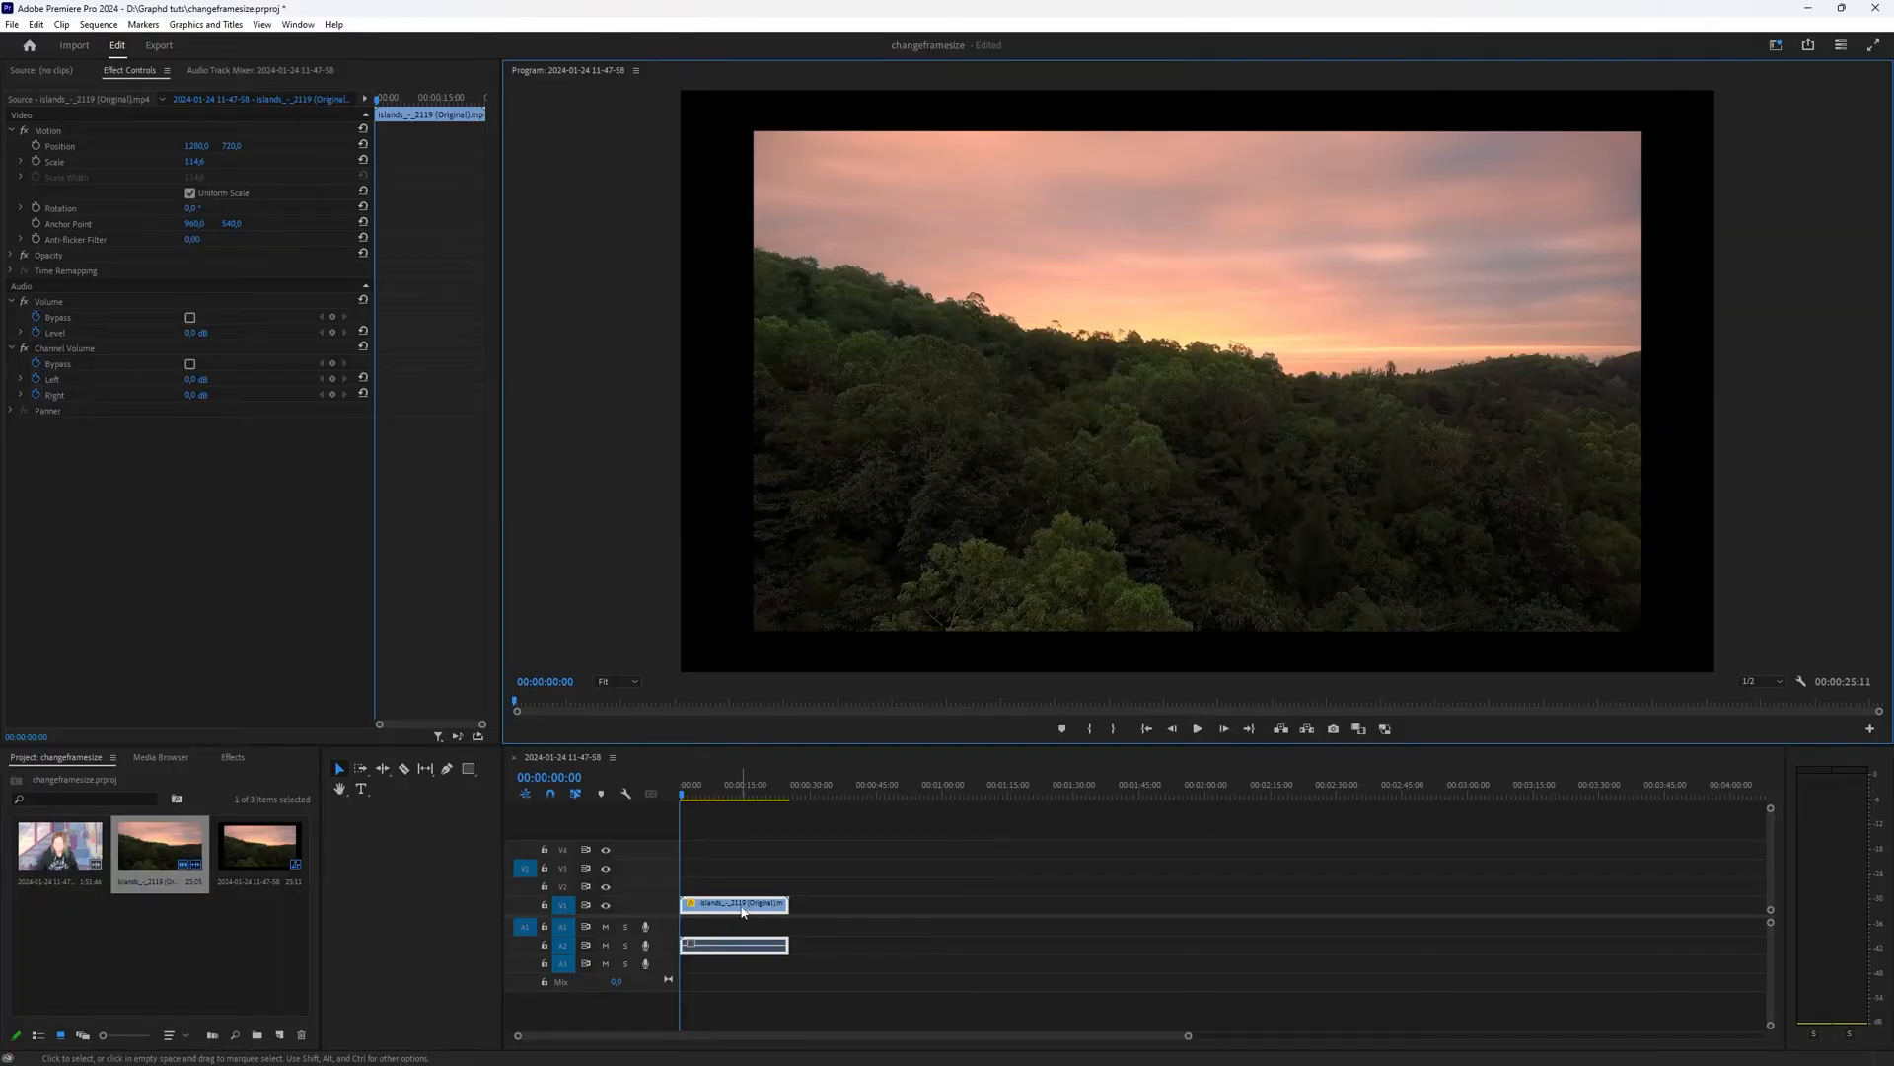
Apply Set to Frame Size to the forest clip, then view the 2560×1440 Sequence Settings
right_click(736, 904)
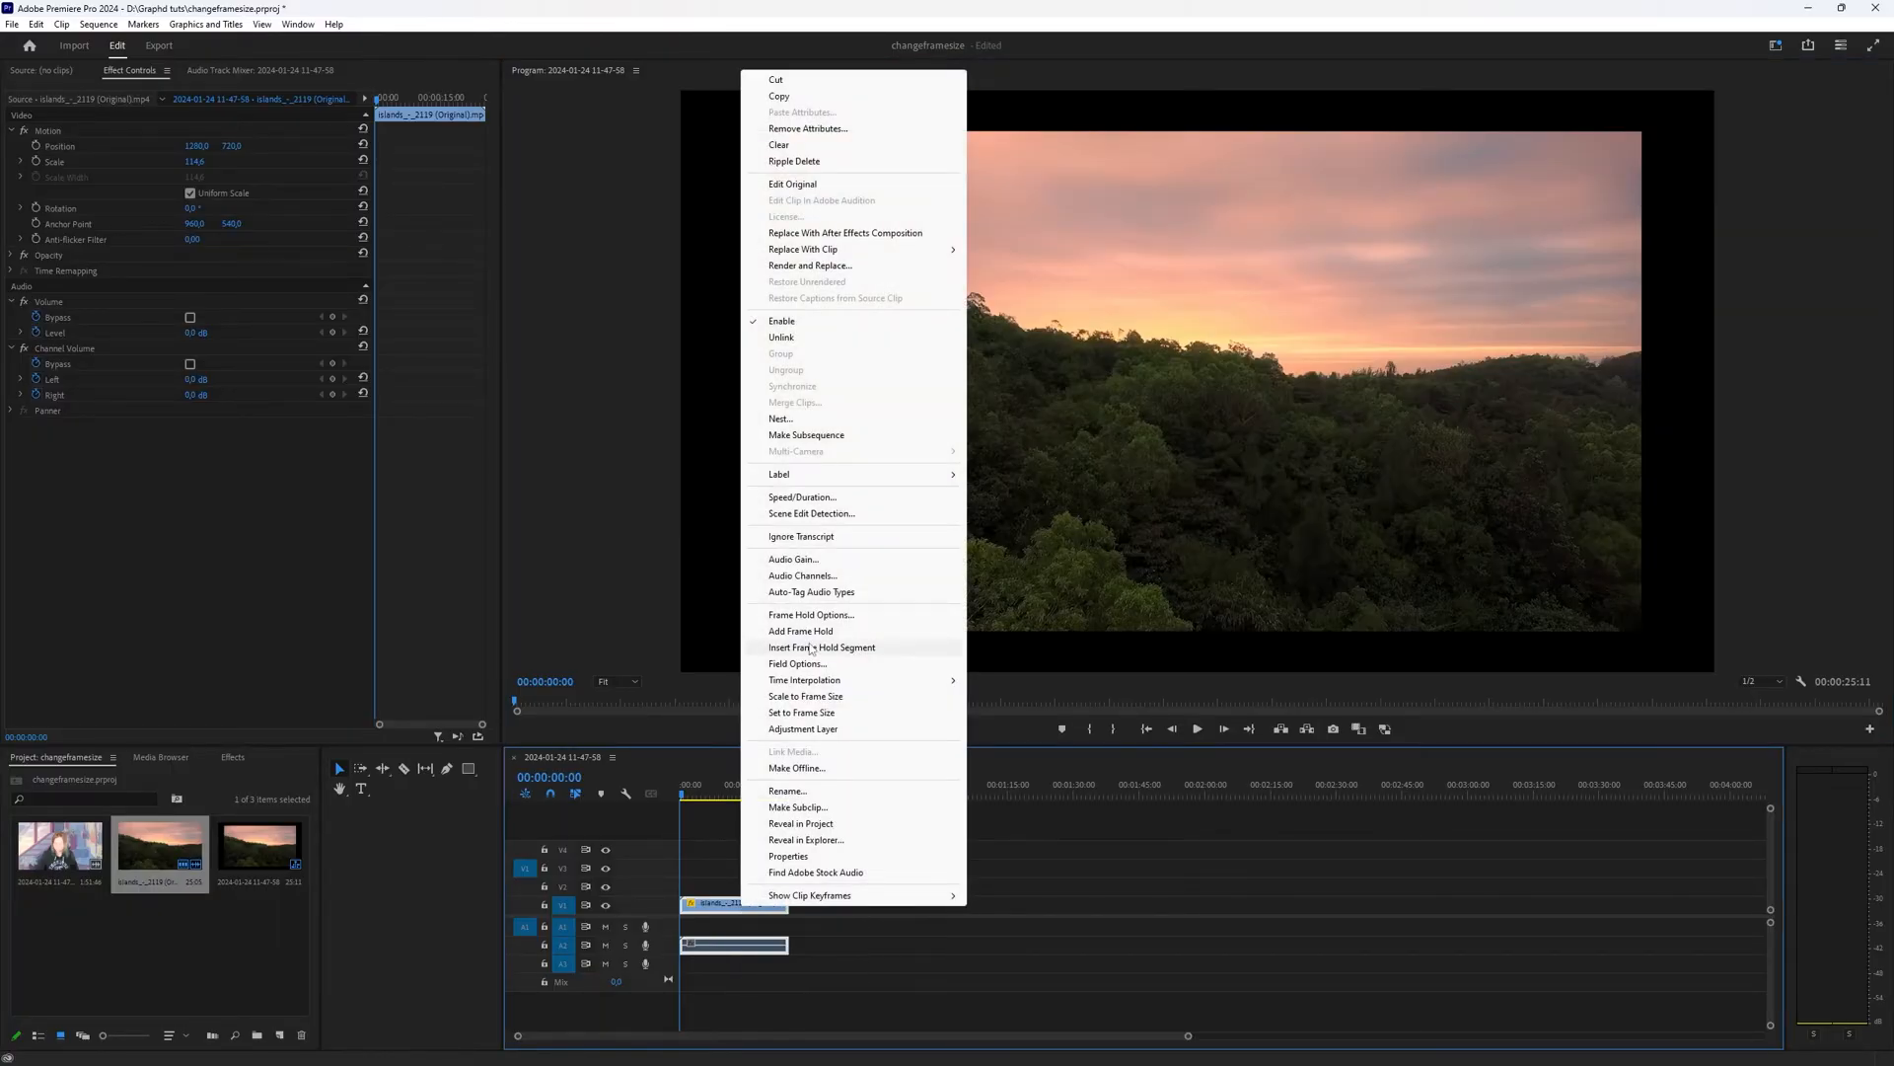
click(806, 695)
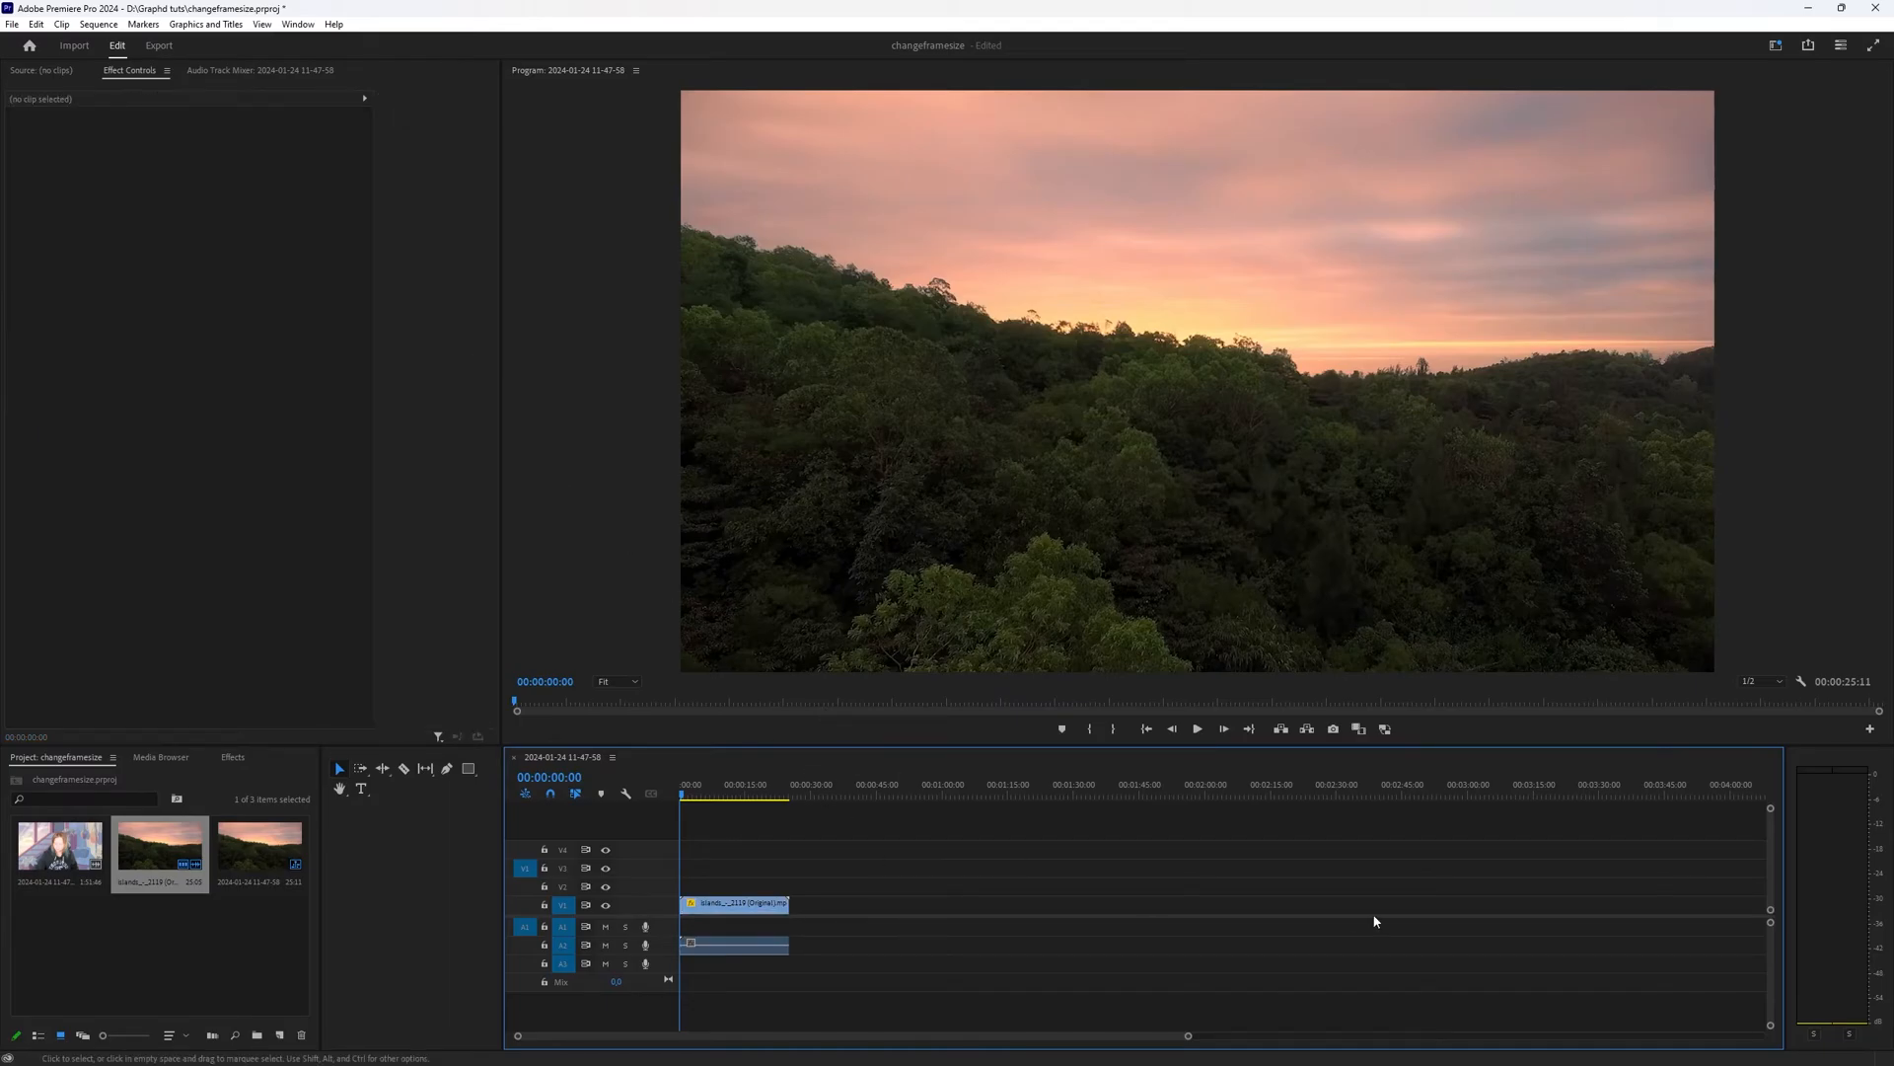
click(96, 23)
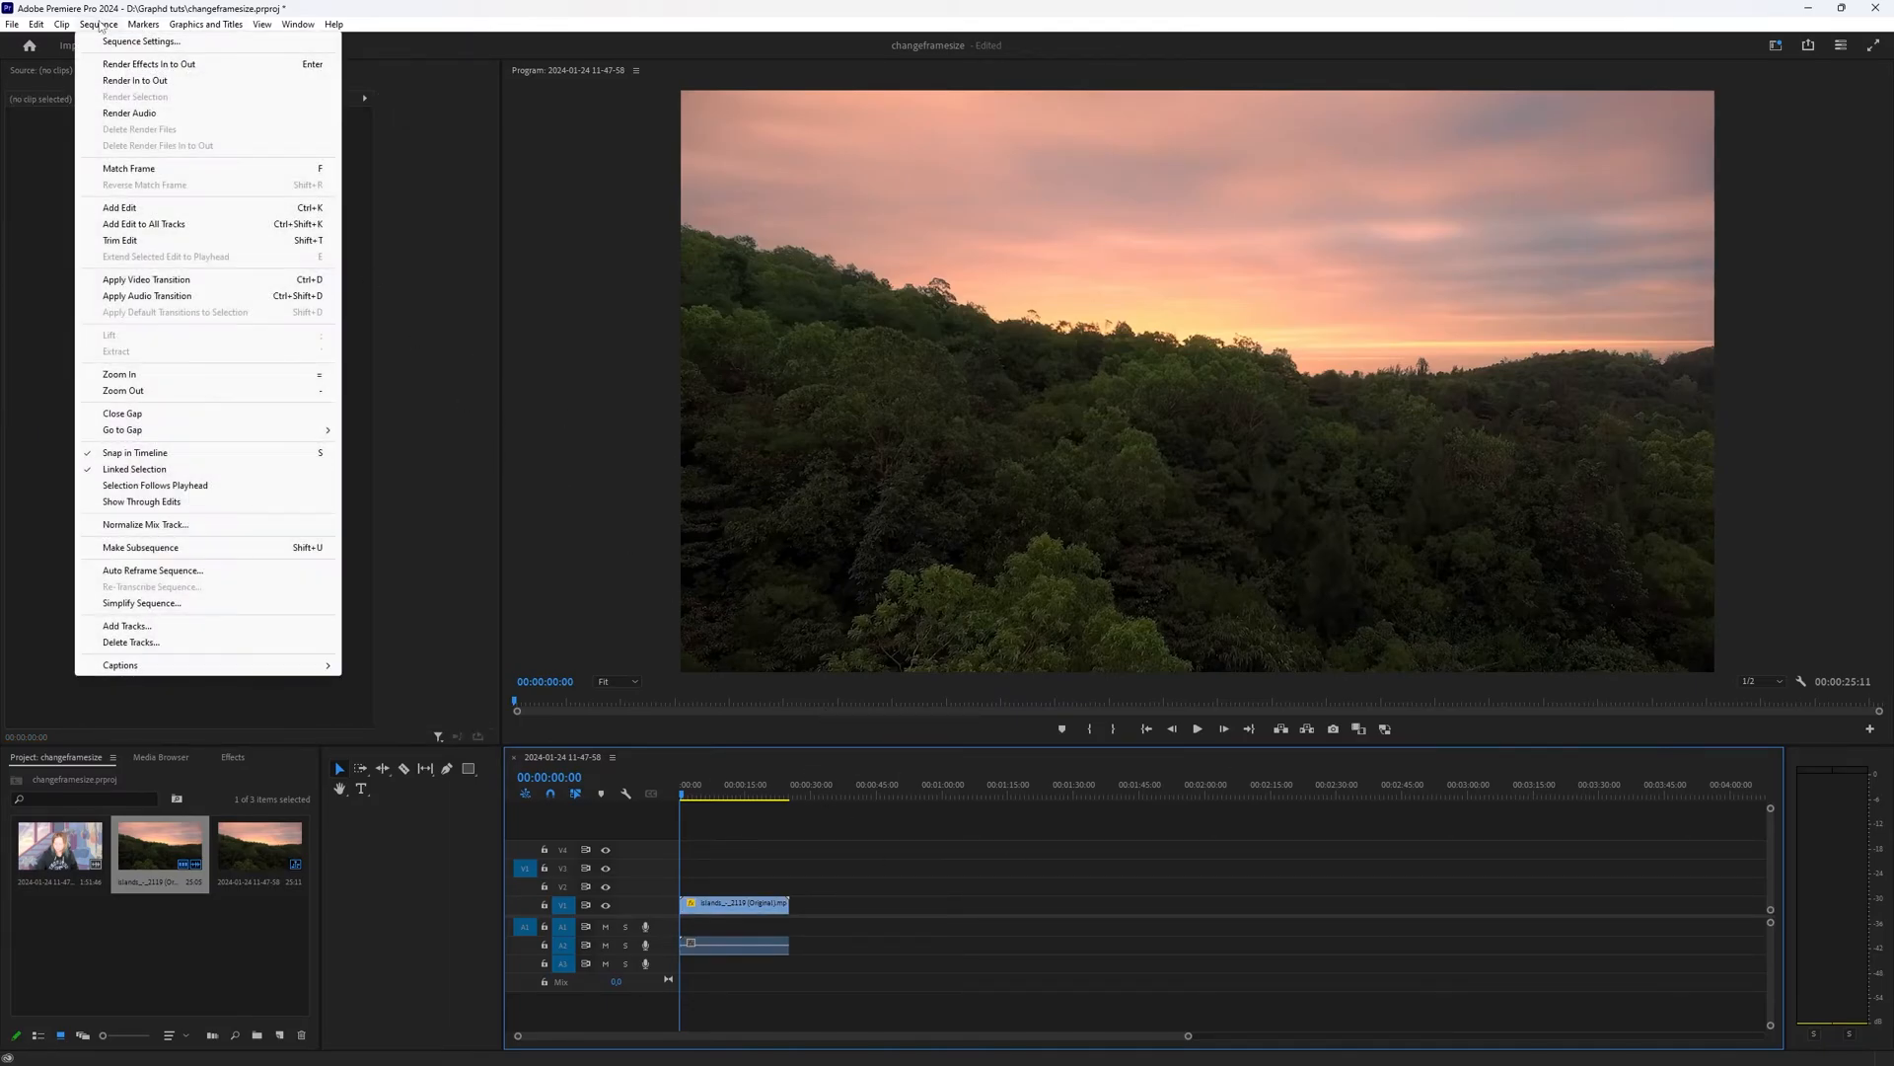
click(140, 42)
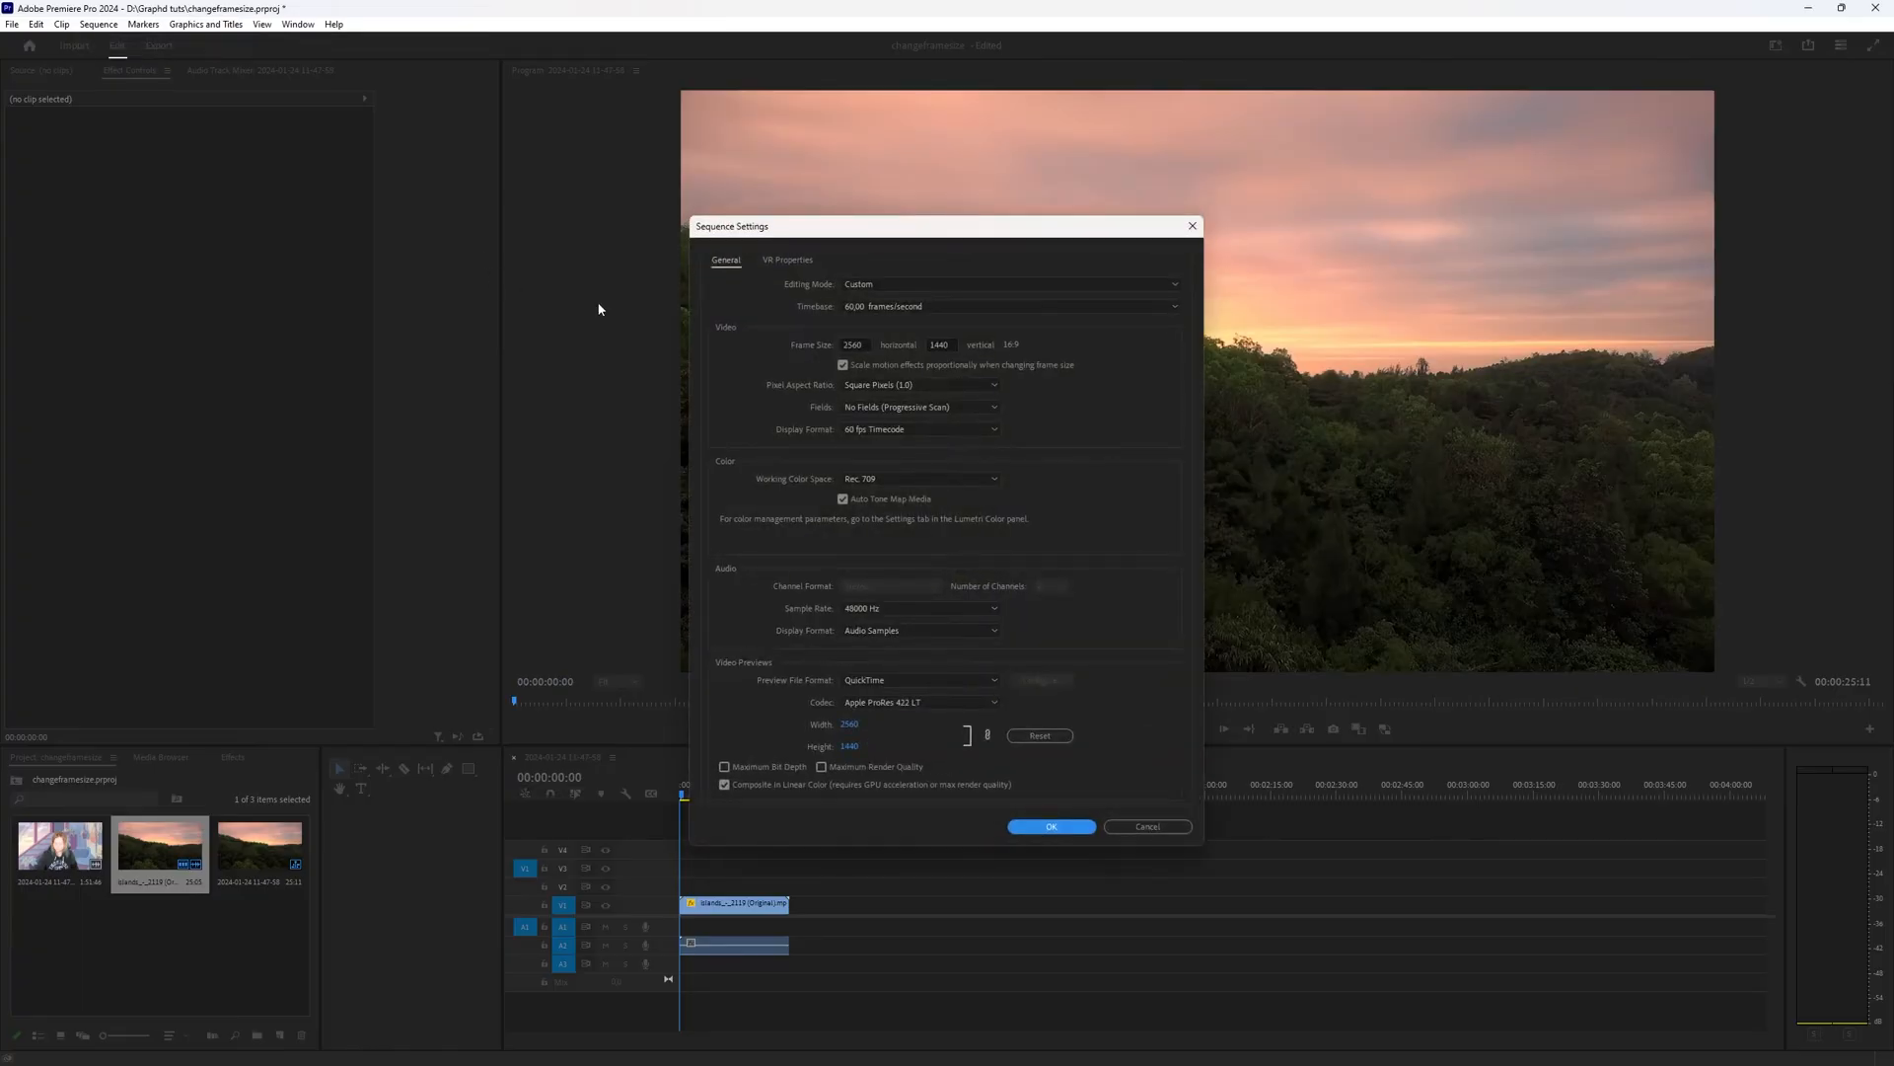
mouse_move(1153, 883)
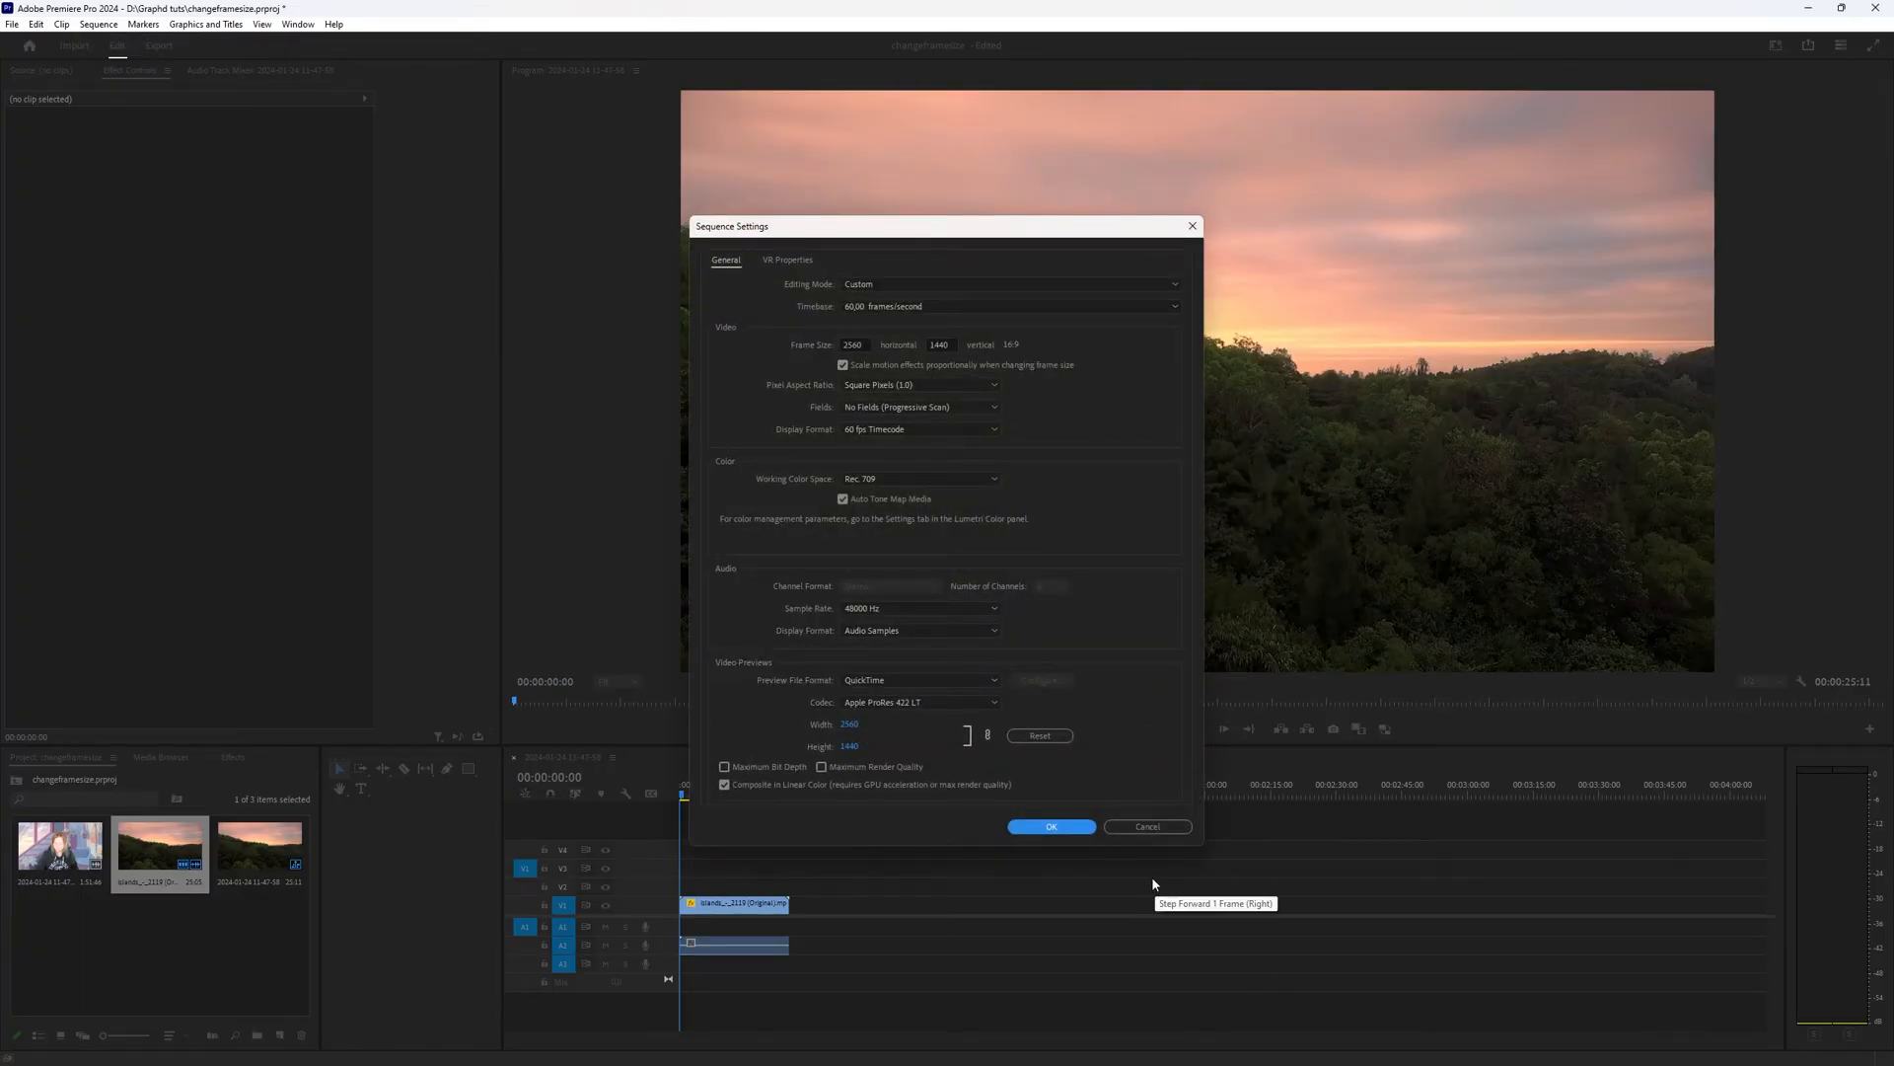